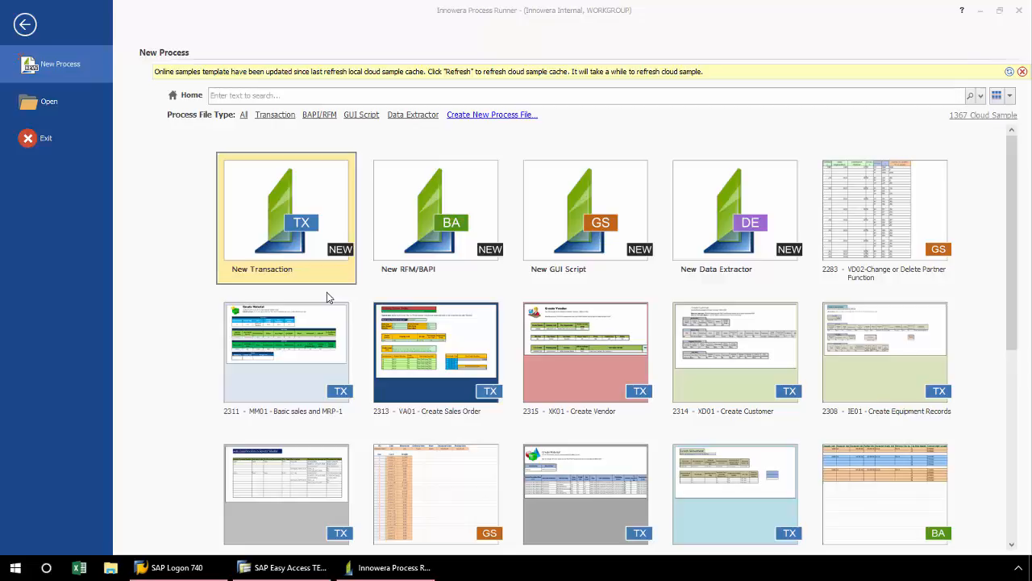
Bring up the File > Open page listing recent process files including AS01.
left_click(48, 100)
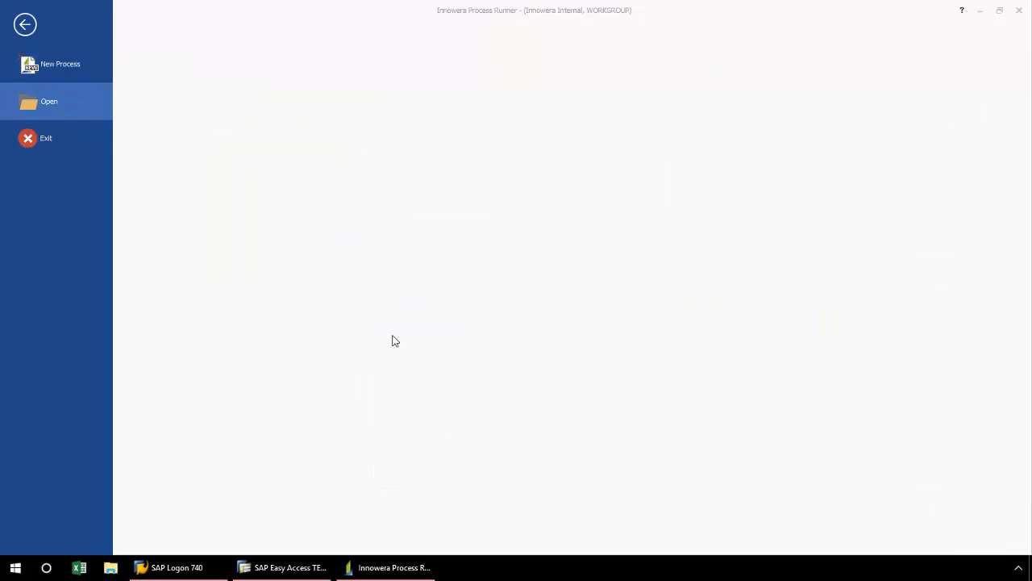
left_click(48, 100)
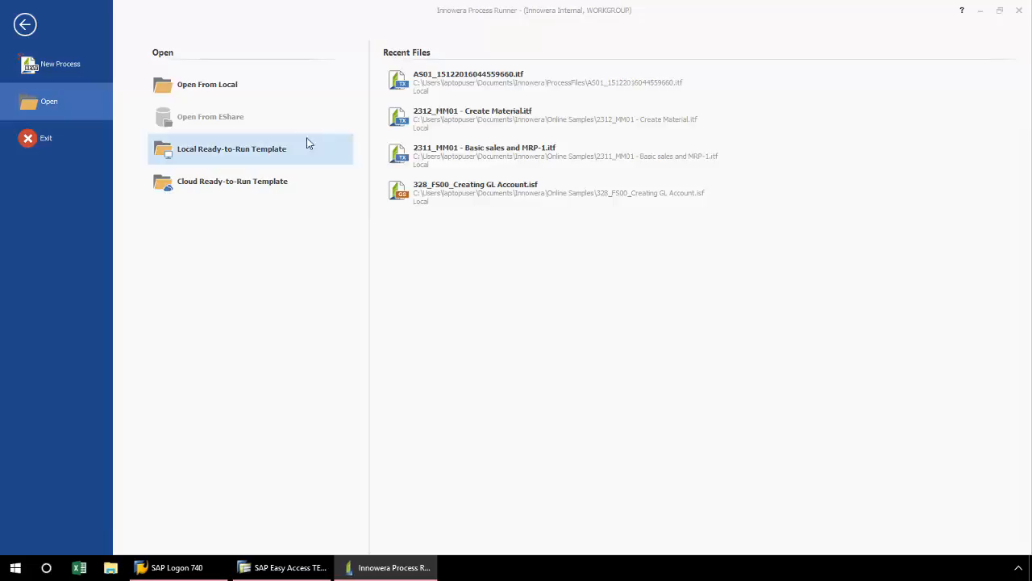
mouse_move(207, 84)
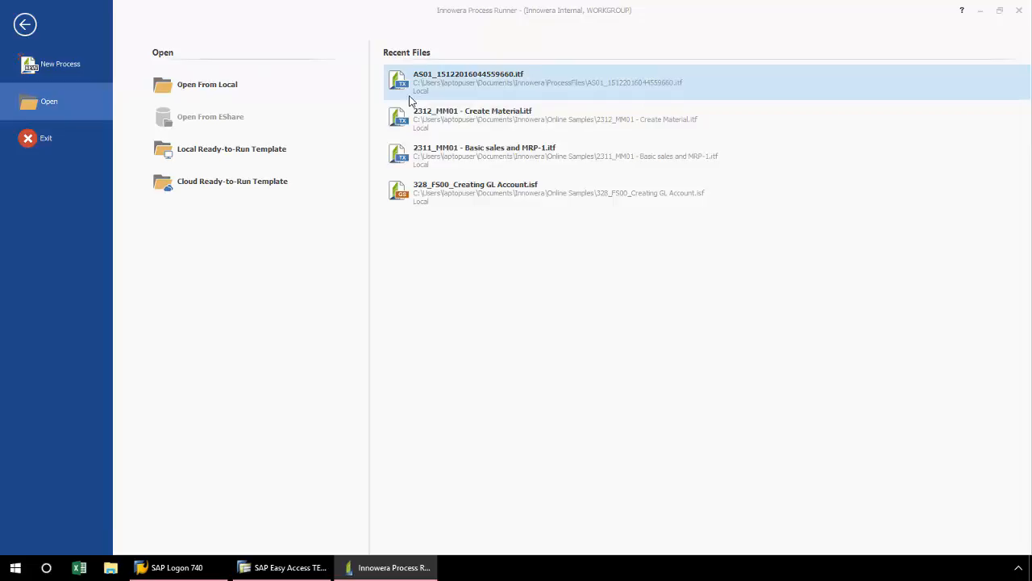
mouse_move(494, 89)
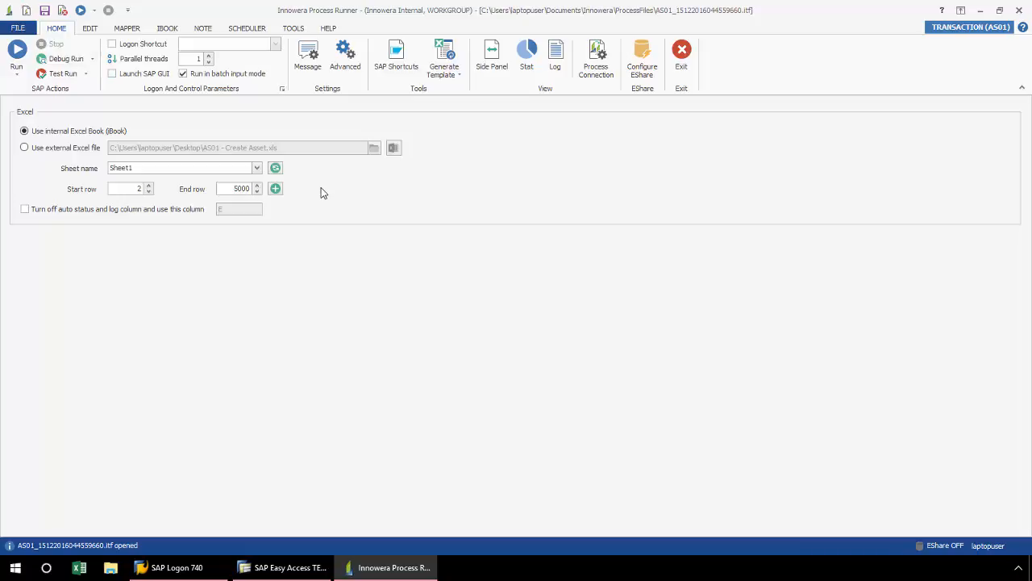
mouse_move(181, 210)
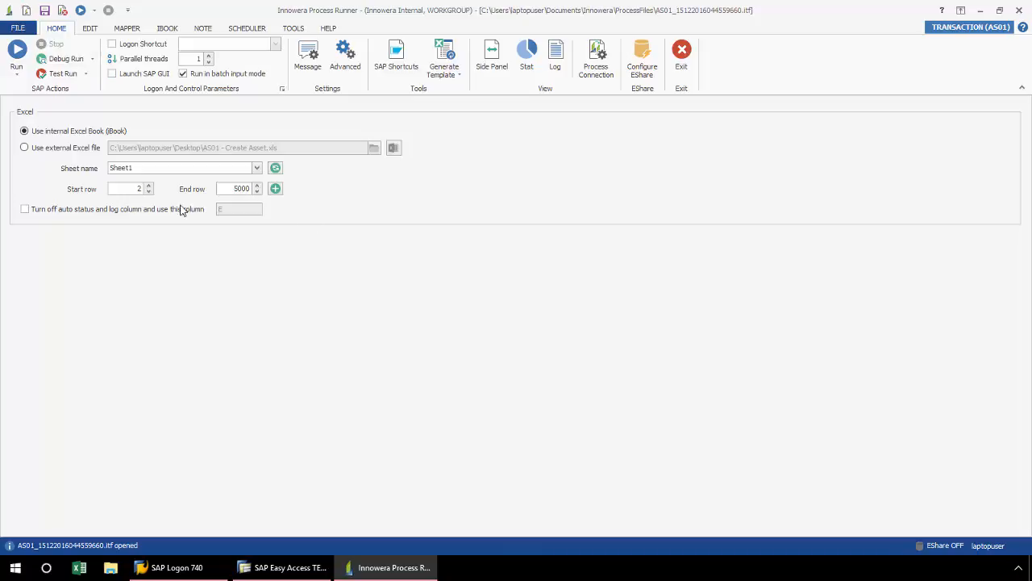
Try the external AS01 - Create Asset workbook, then keep the internal Excel book on Sheet1.
left_click(24, 147)
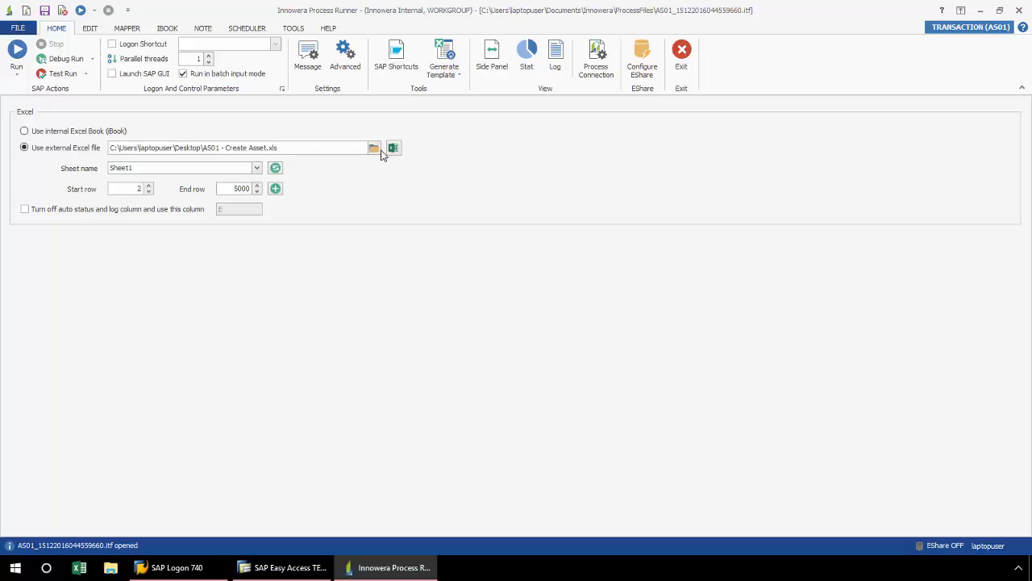
mouse_move(374, 149)
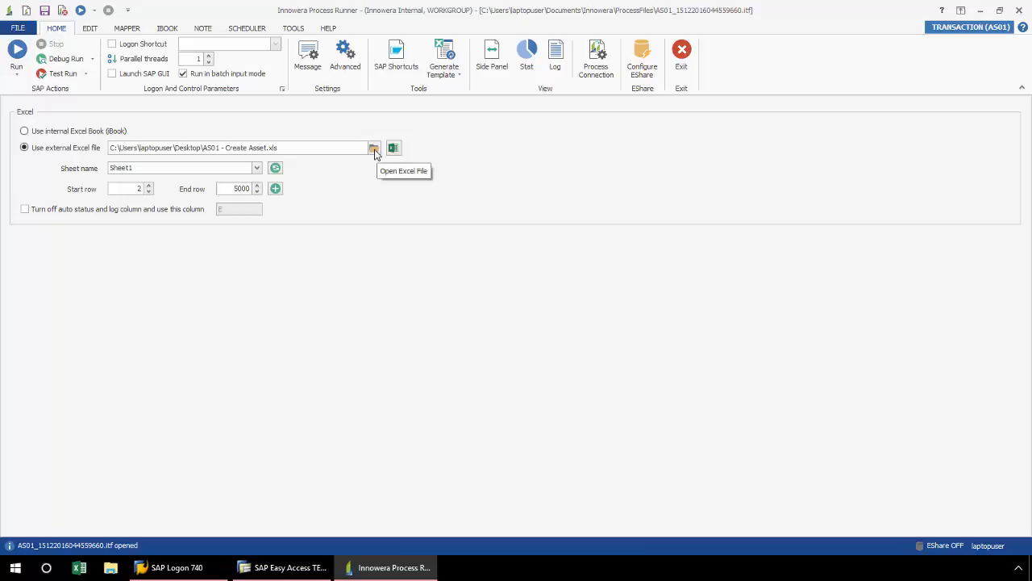
left_click(393, 149)
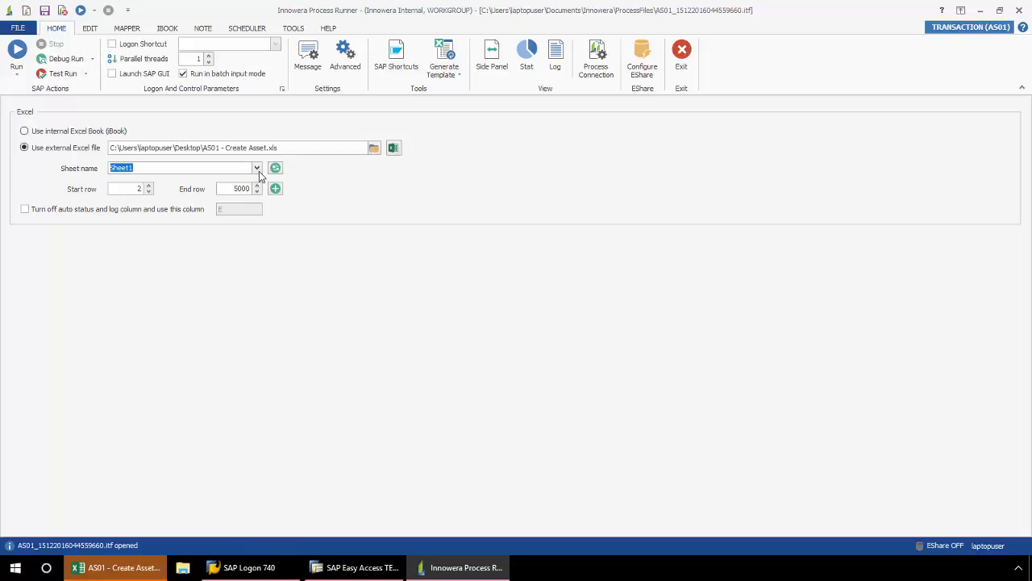
left_click(257, 168)
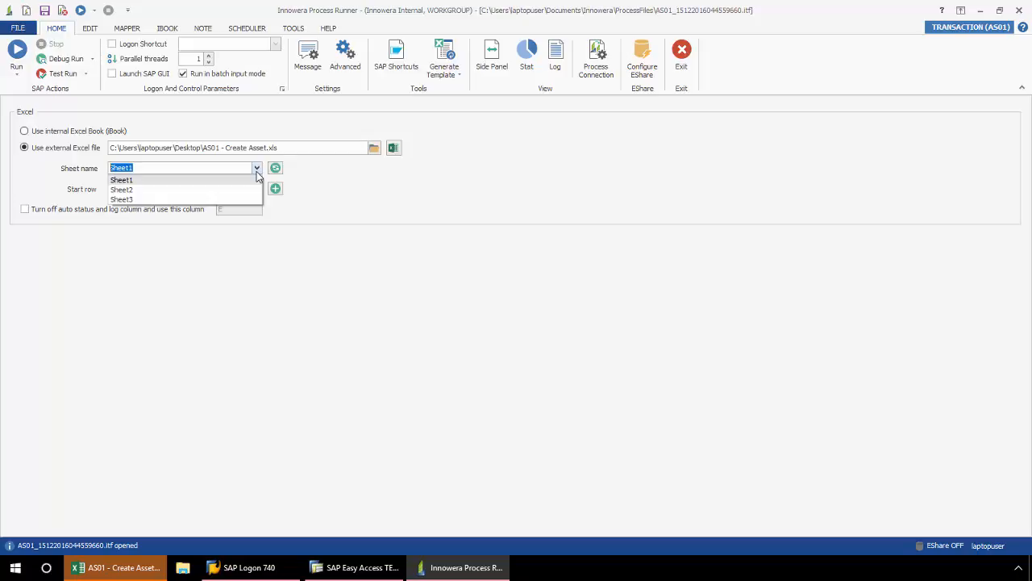
left_click(24, 131)
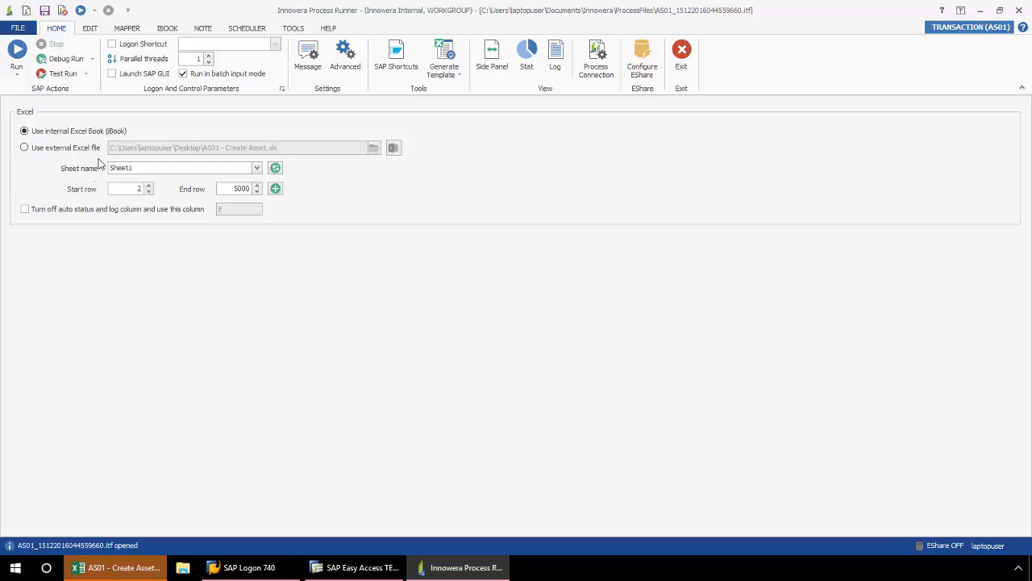
Show the MAPPER view linking asset class, company code, description and cost center to columns A–D.
left_click(125, 27)
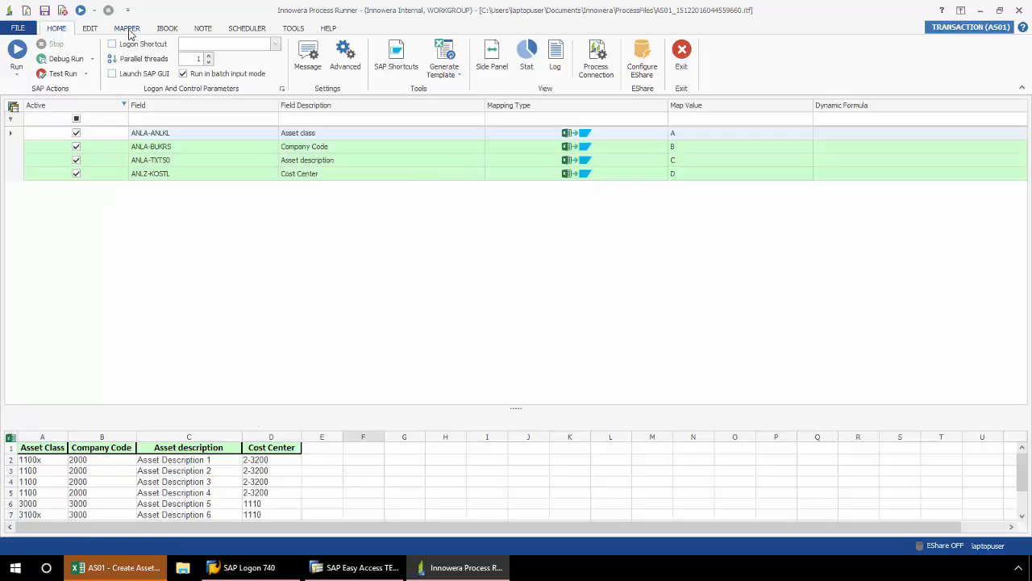
left_click(126, 27)
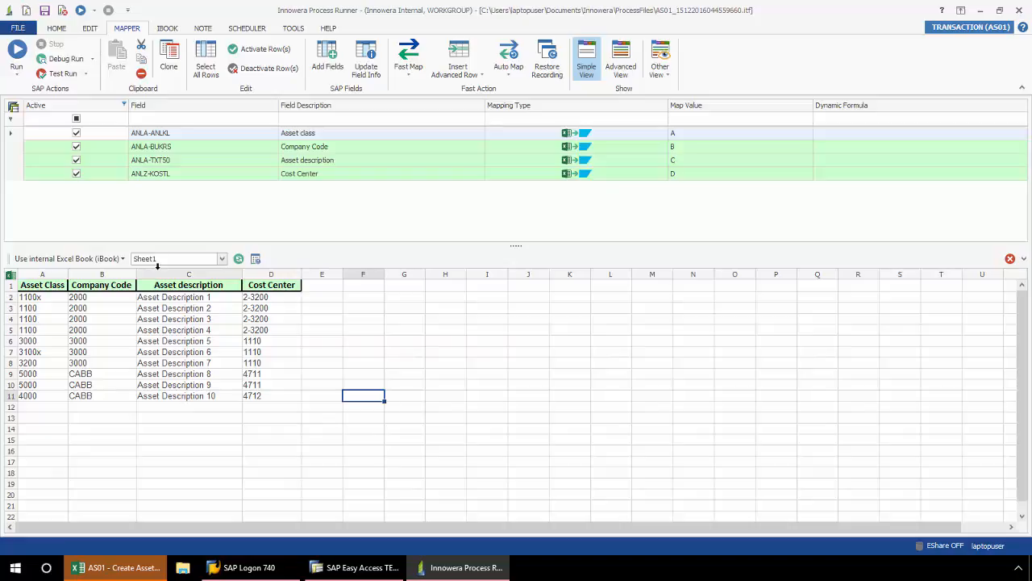
mouse_move(93, 322)
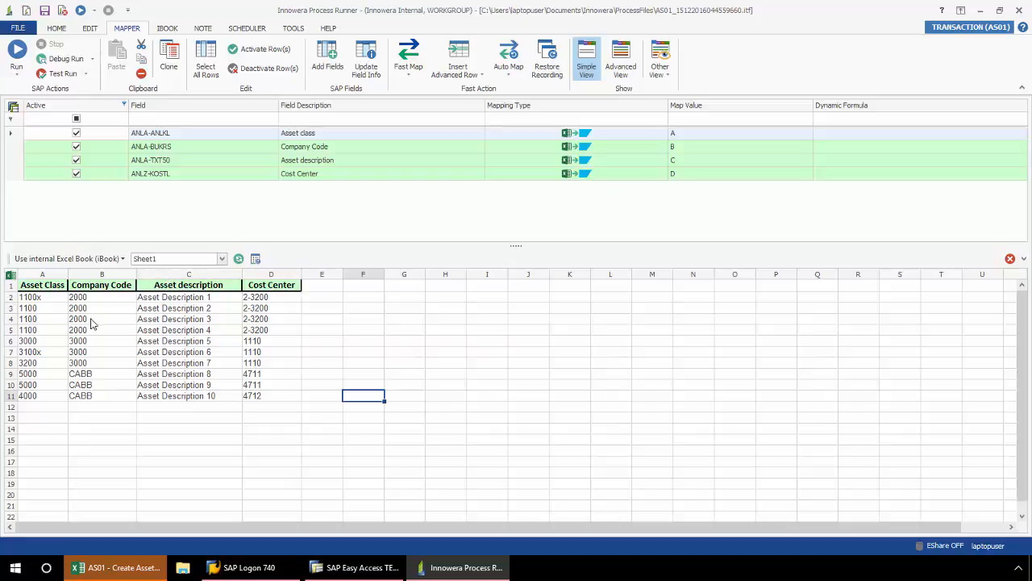
mouse_move(552, 207)
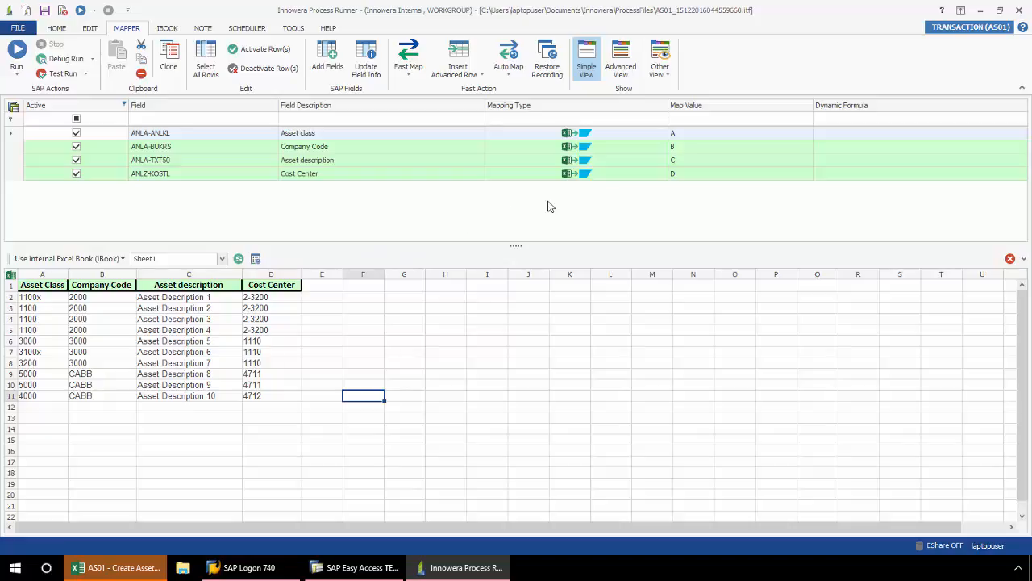
mouse_move(607, 157)
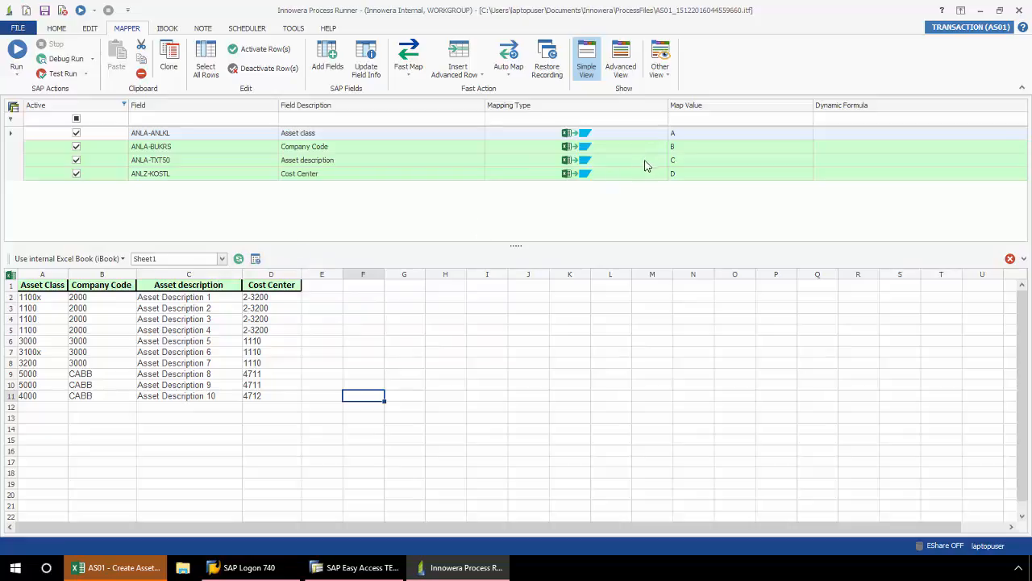
mouse_move(652, 200)
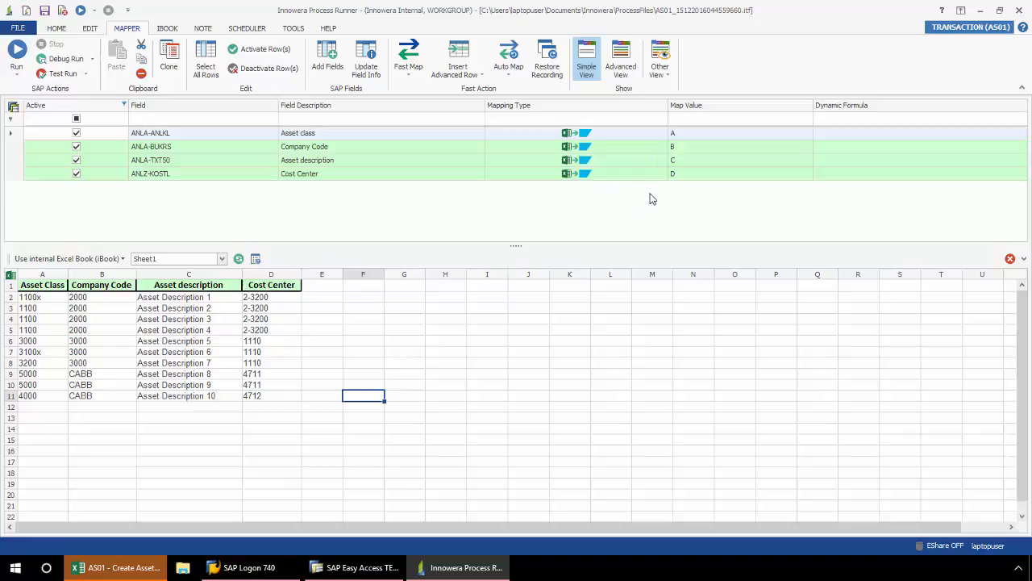
mouse_move(589, 223)
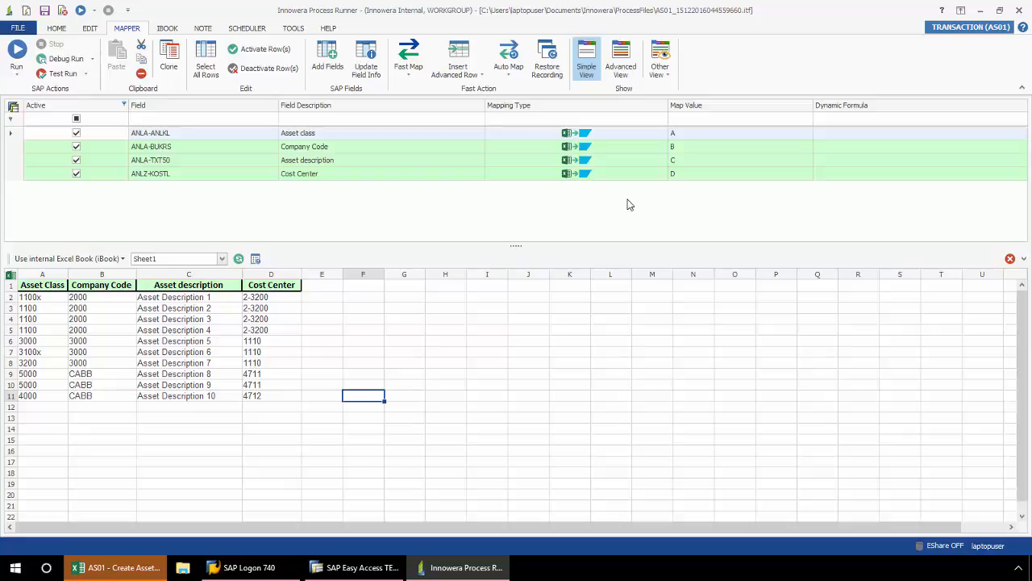
mouse_move(239, 318)
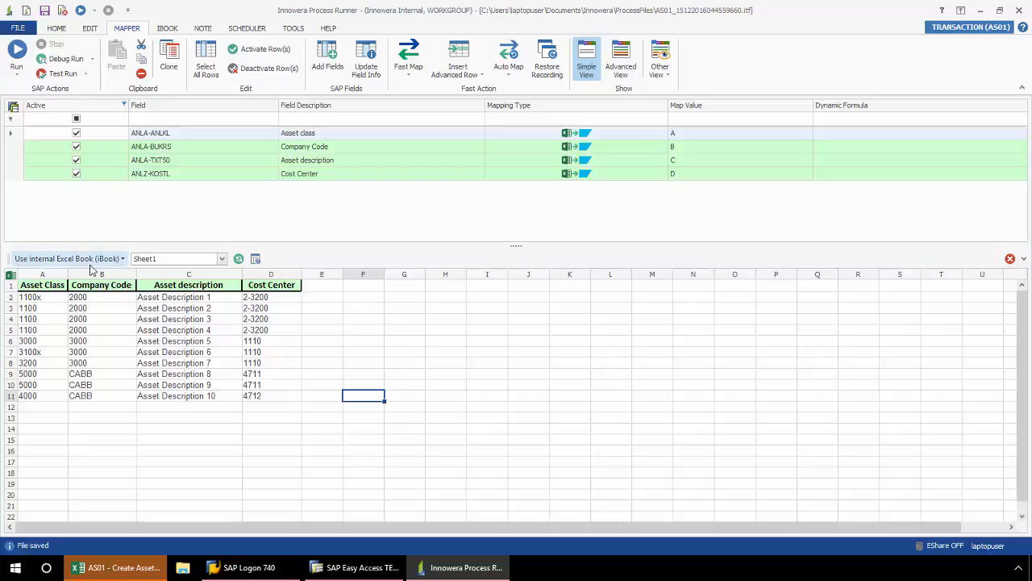
Show the BOOK view and re-enter the asset class in A2 as 1100.
left_click(168, 27)
type("1")
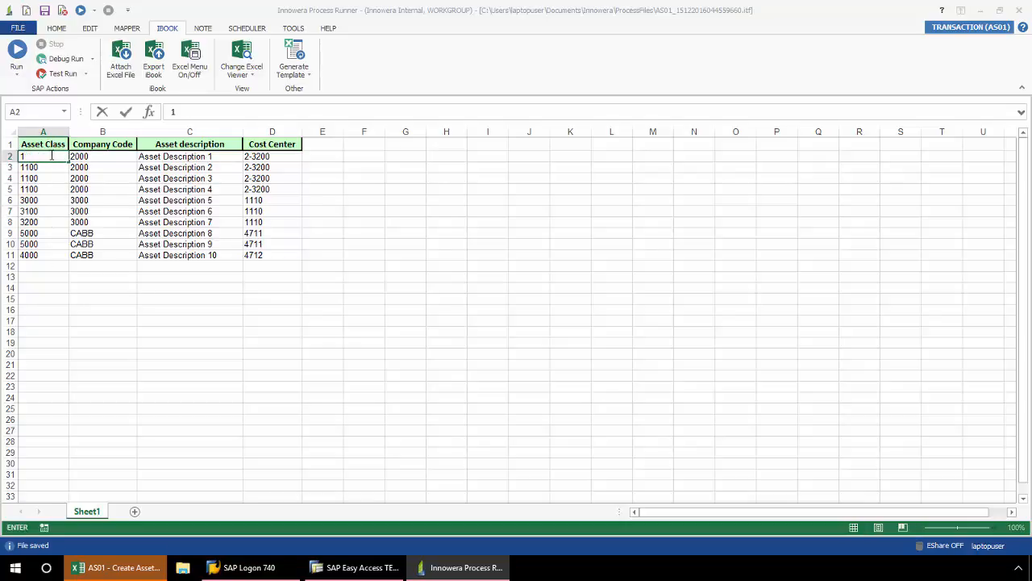
type("00")
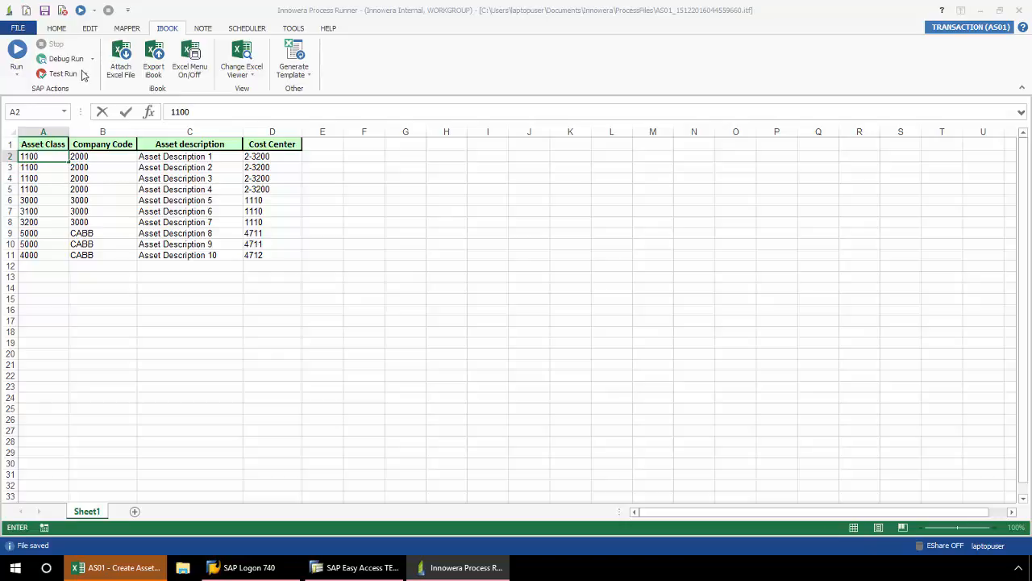
mouse_move(58, 87)
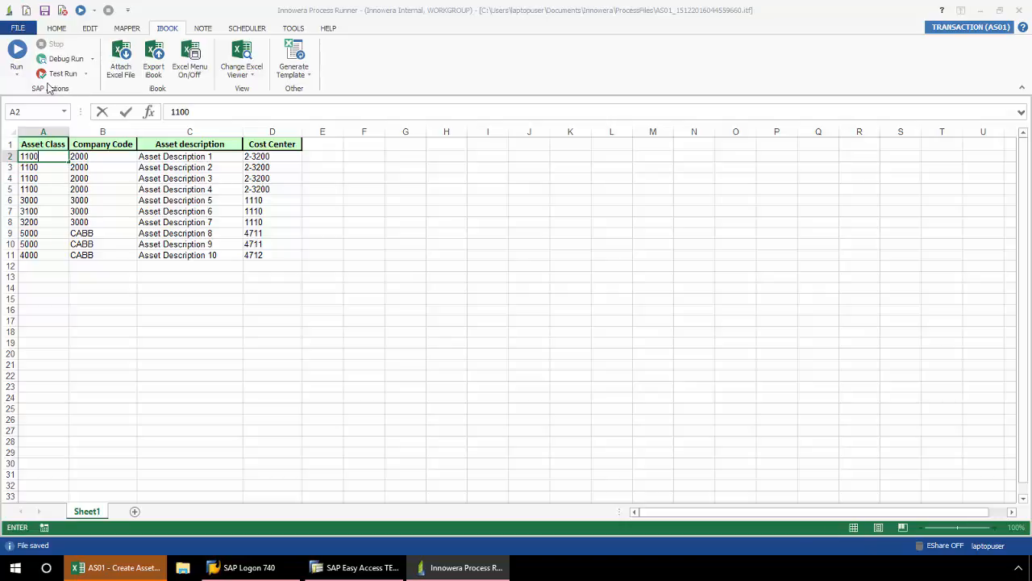
Run the sheet into SAP system LG_47 so all ten assets are created.
left_click(16, 55)
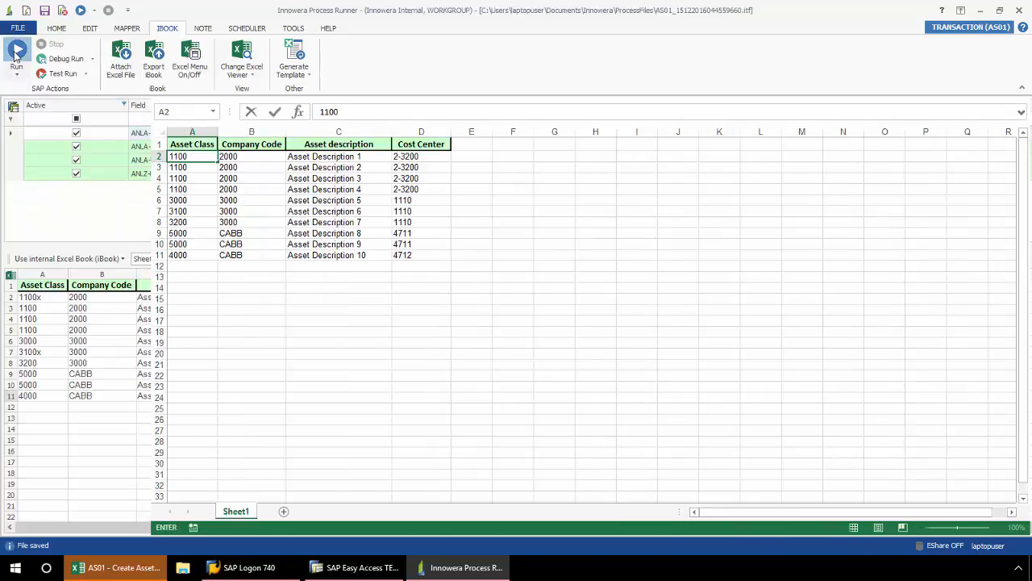
left_click(17, 57)
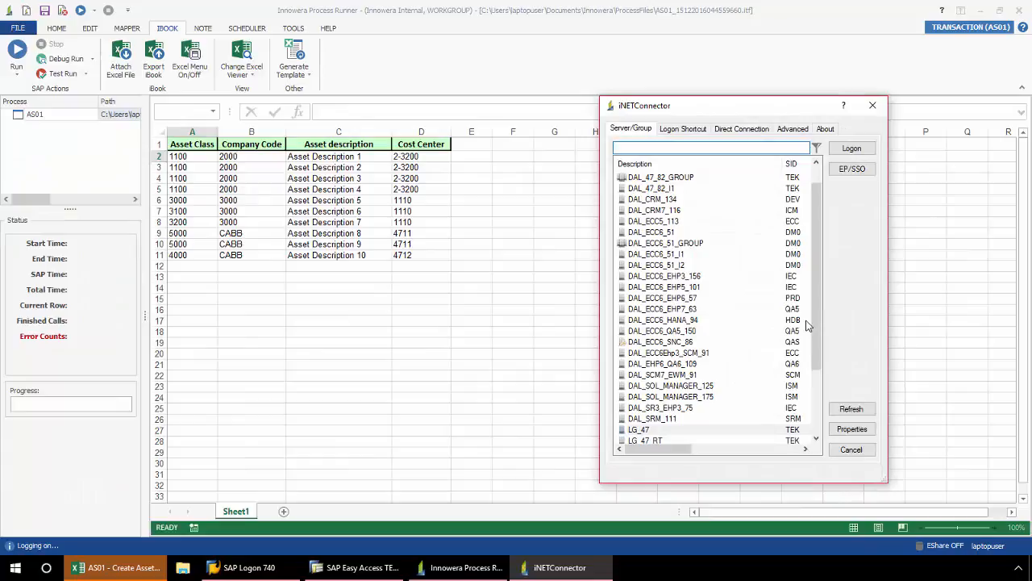
left_click(639, 429)
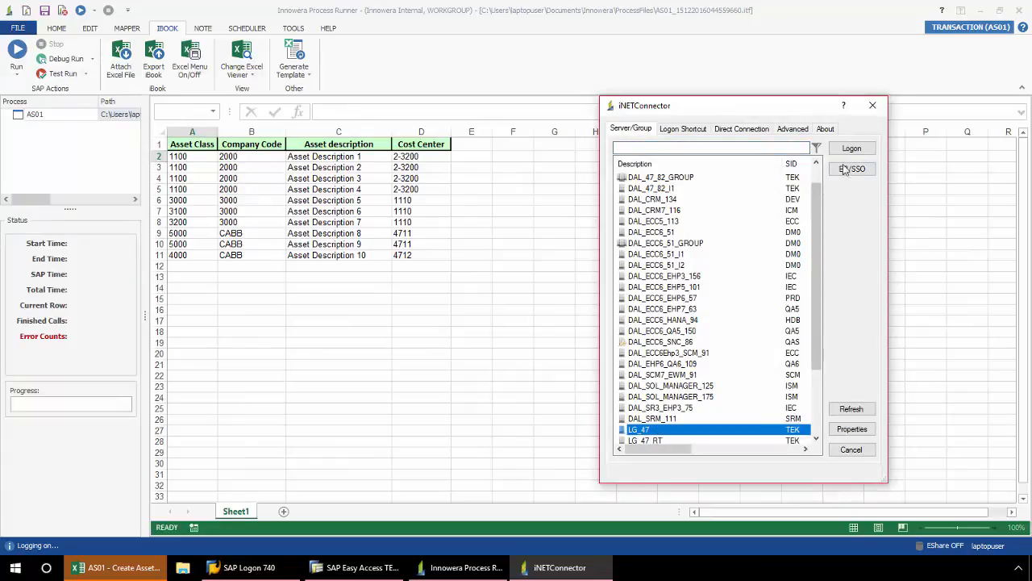
left_click(852, 149)
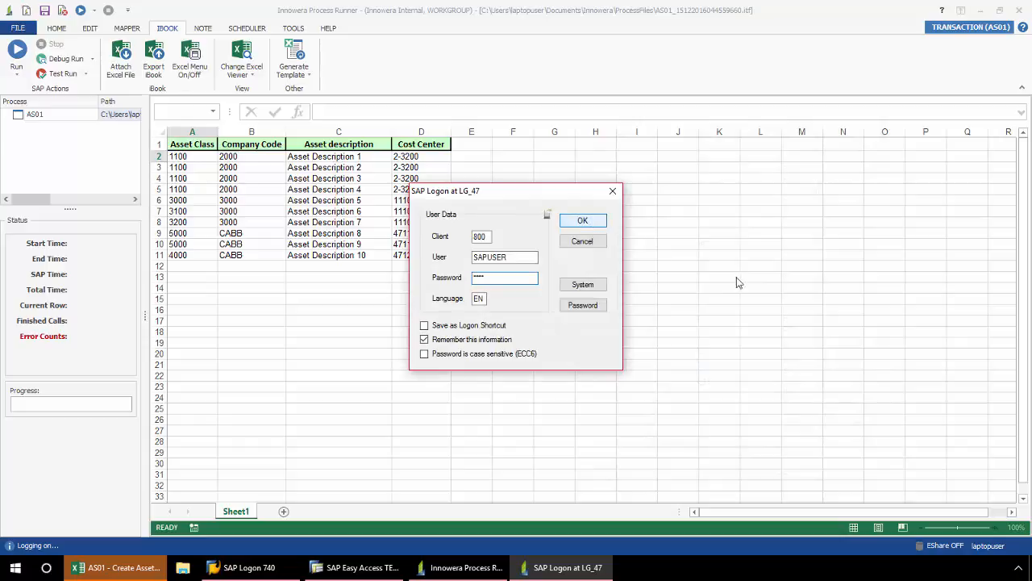
left_click(582, 220)
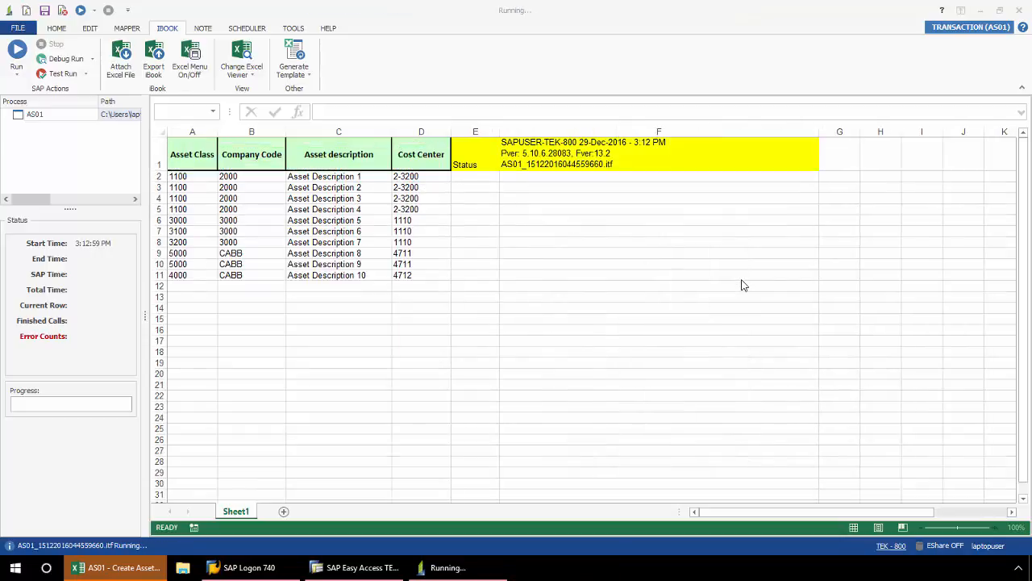
left_click(17, 51)
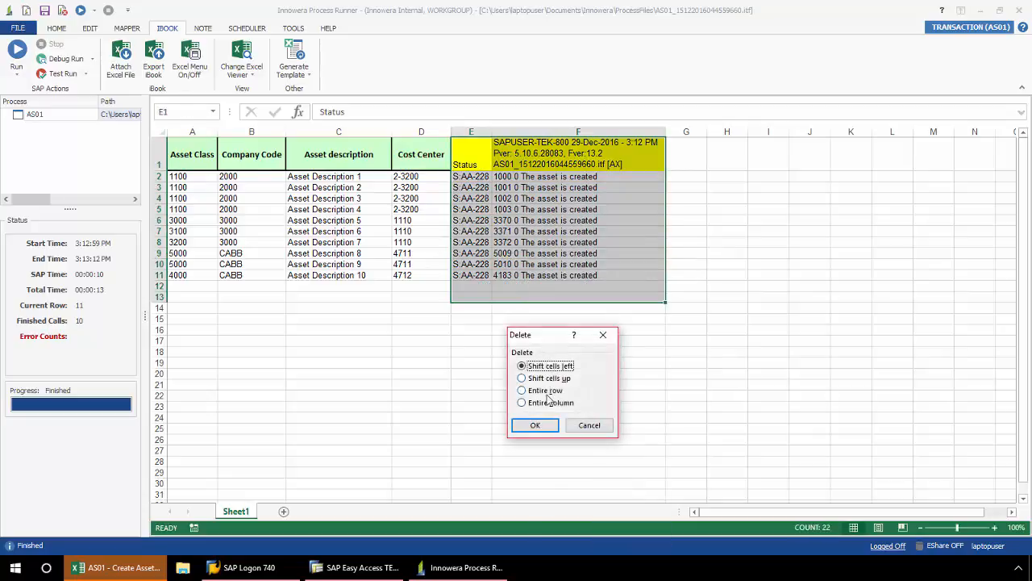
Delete the status columns and test-run the sheet against SAP so rows 2 and 7 error.
left_click(535, 426)
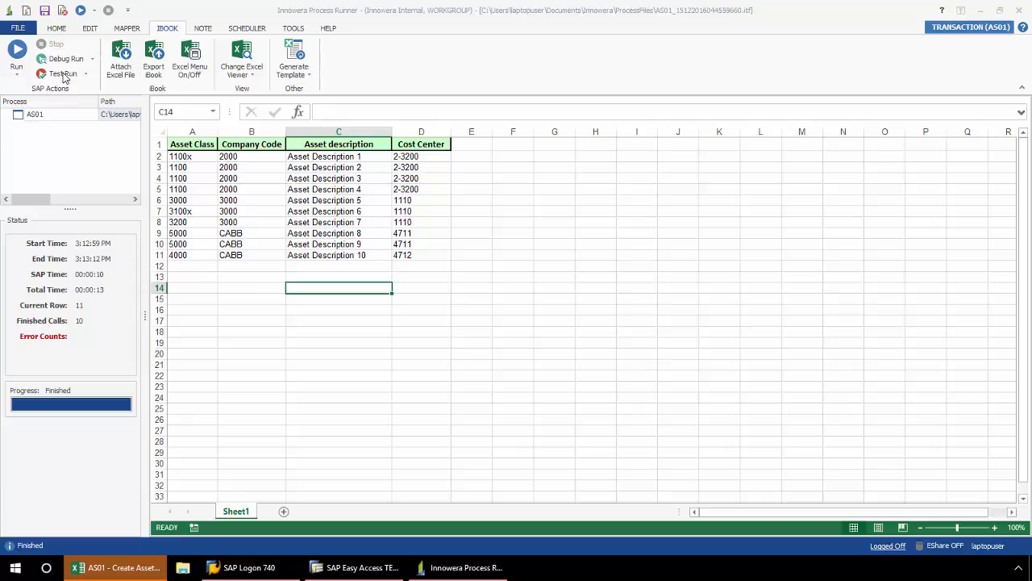
left_click(63, 75)
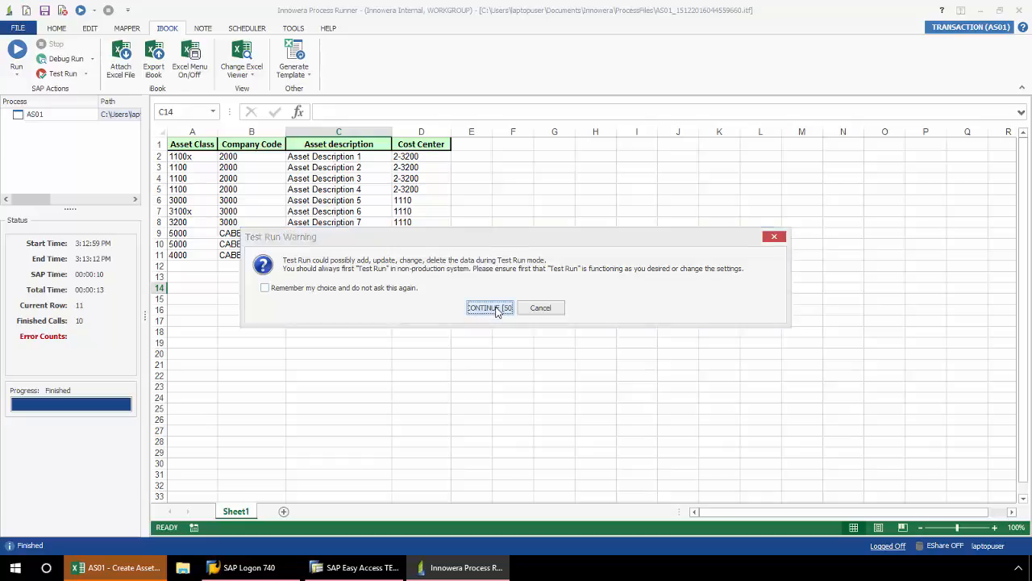
left_click(490, 307)
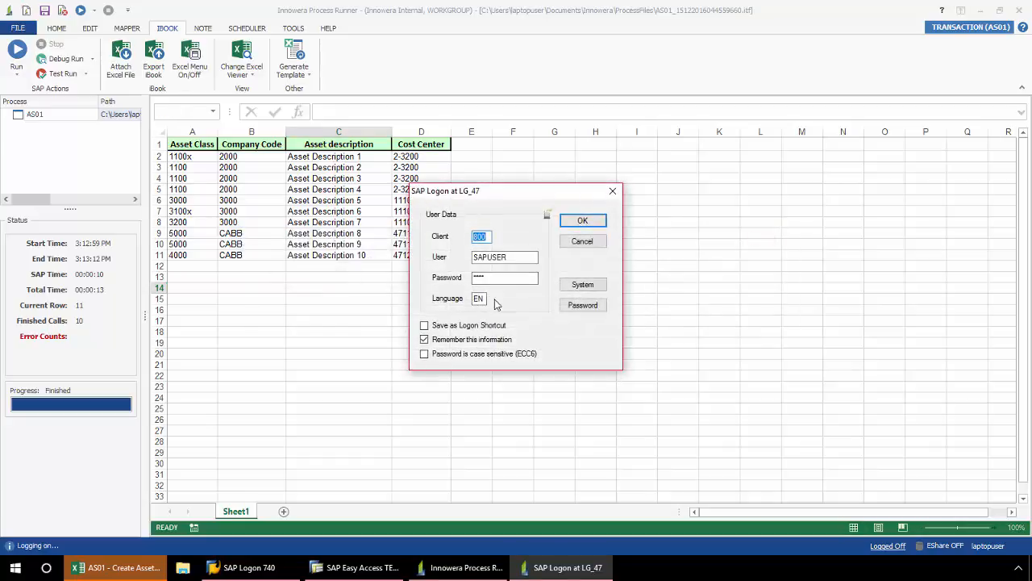
left_click(582, 220)
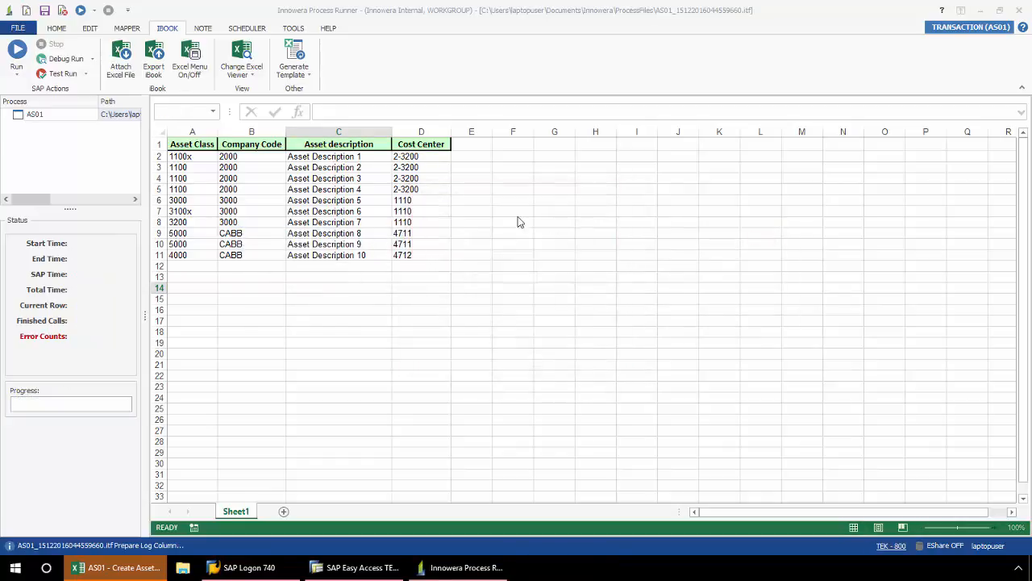
left_click(16, 52)
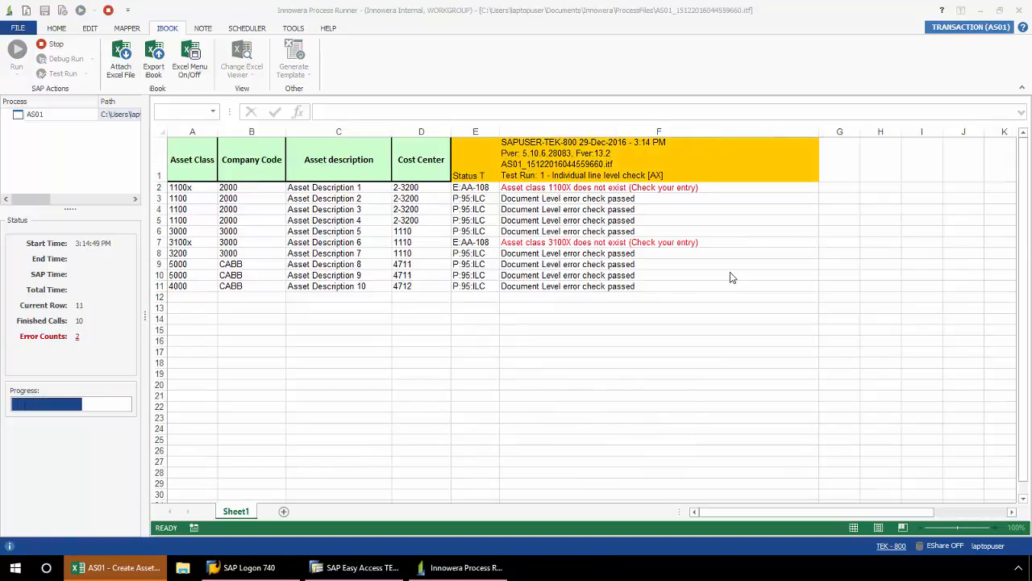
left_click(16, 50)
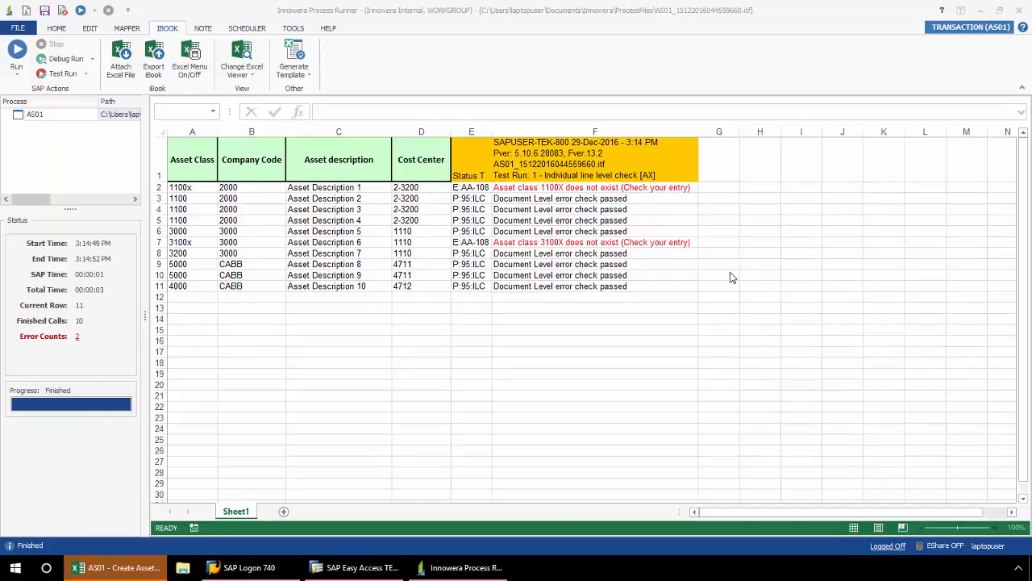
mouse_move(645, 207)
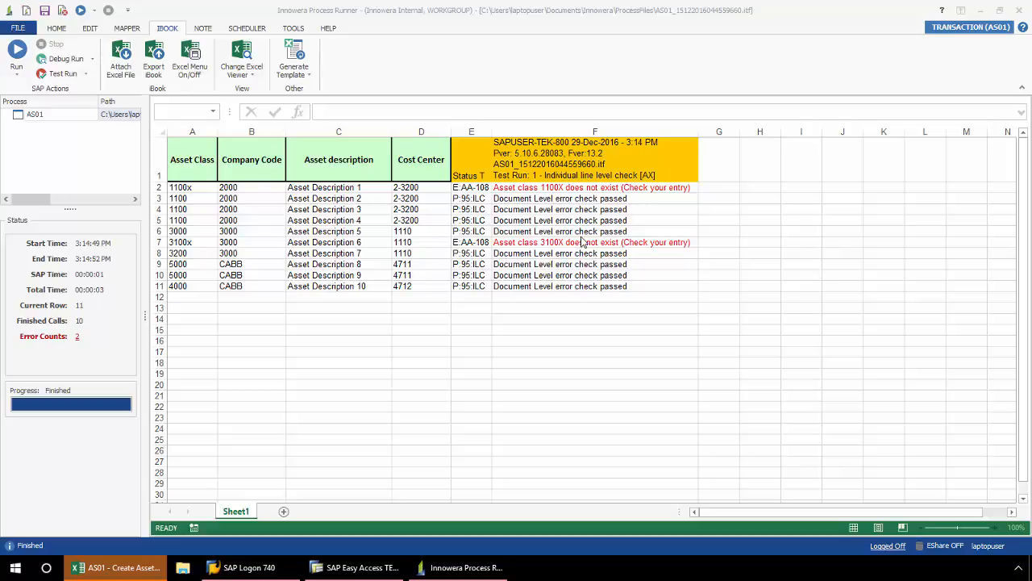
Restore the asset classes in A2 and A7 to 1100 and 3100.
left_click(192, 187)
type("1100")
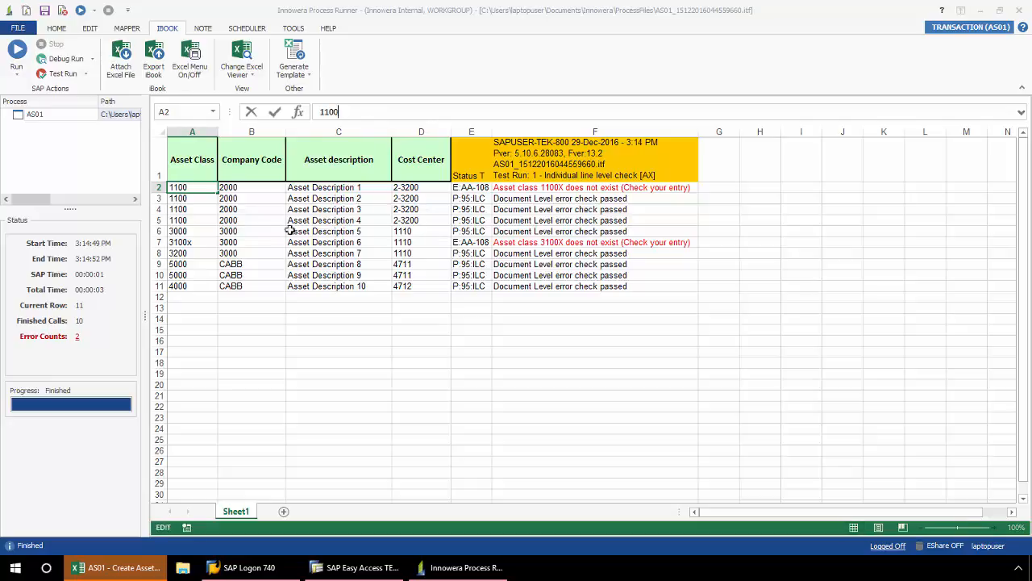
left_click(179, 242)
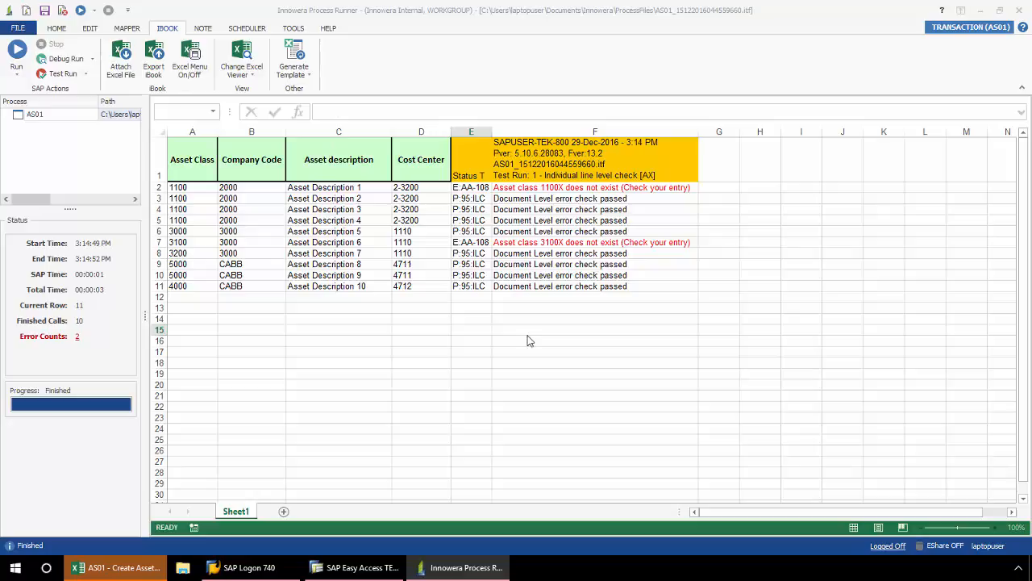
mouse_move(419, 310)
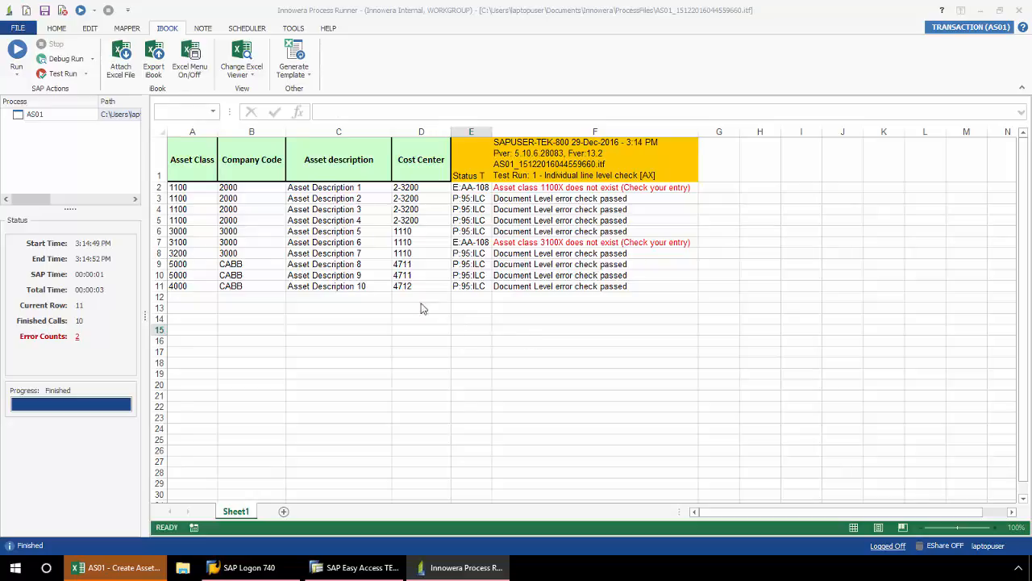
mouse_move(266, 193)
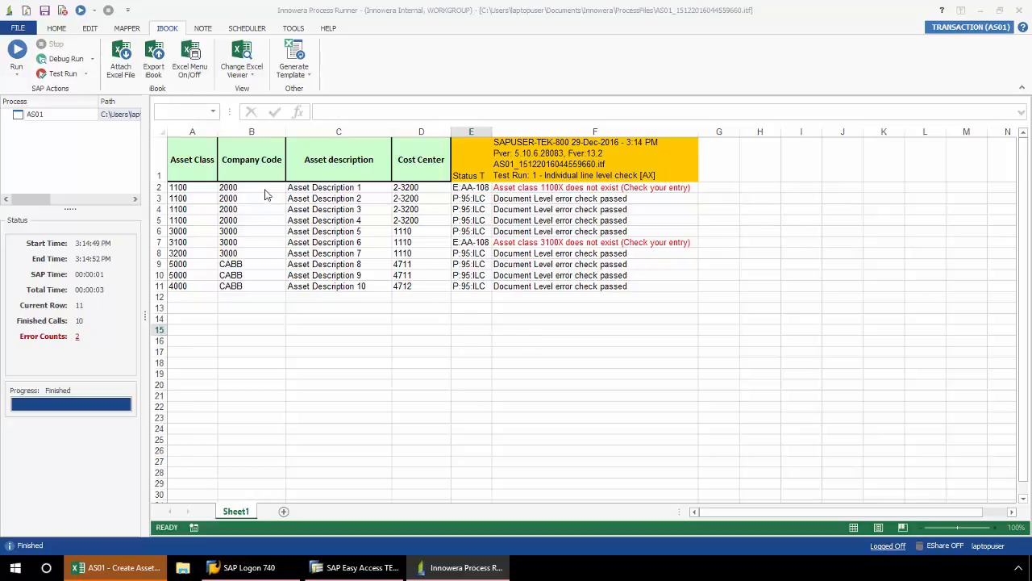
mouse_move(358, 193)
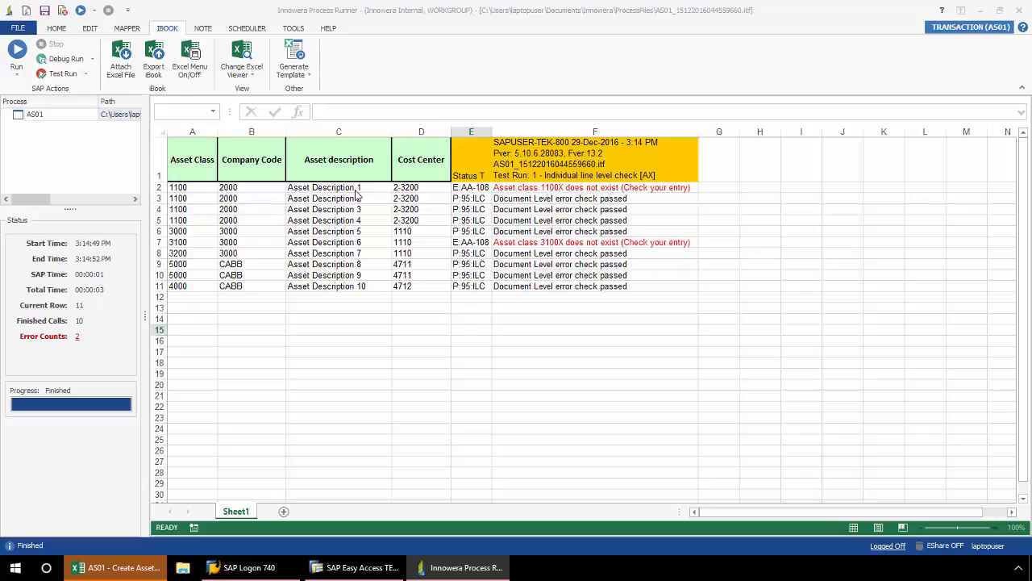
mouse_move(374, 229)
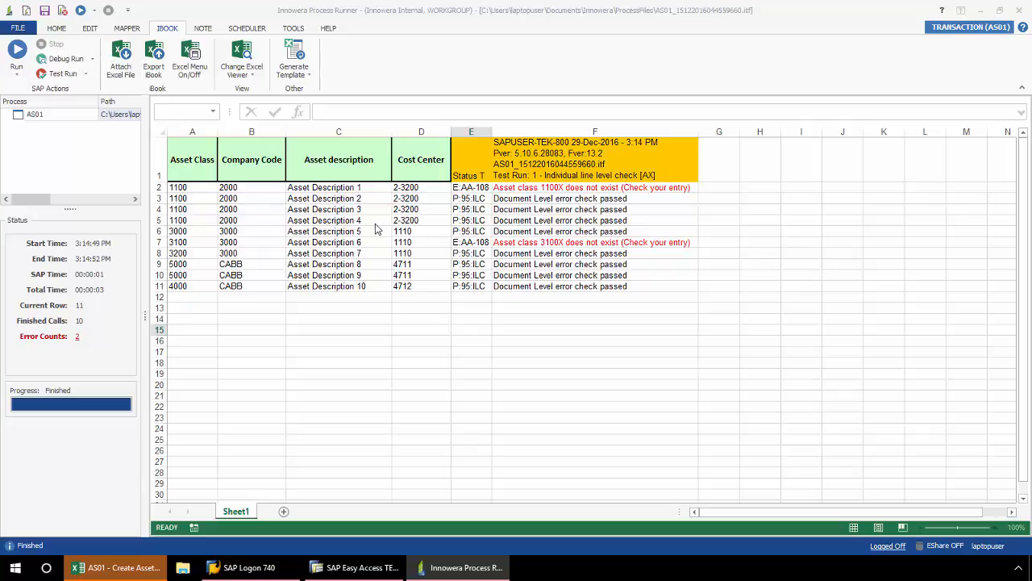
mouse_move(29, 75)
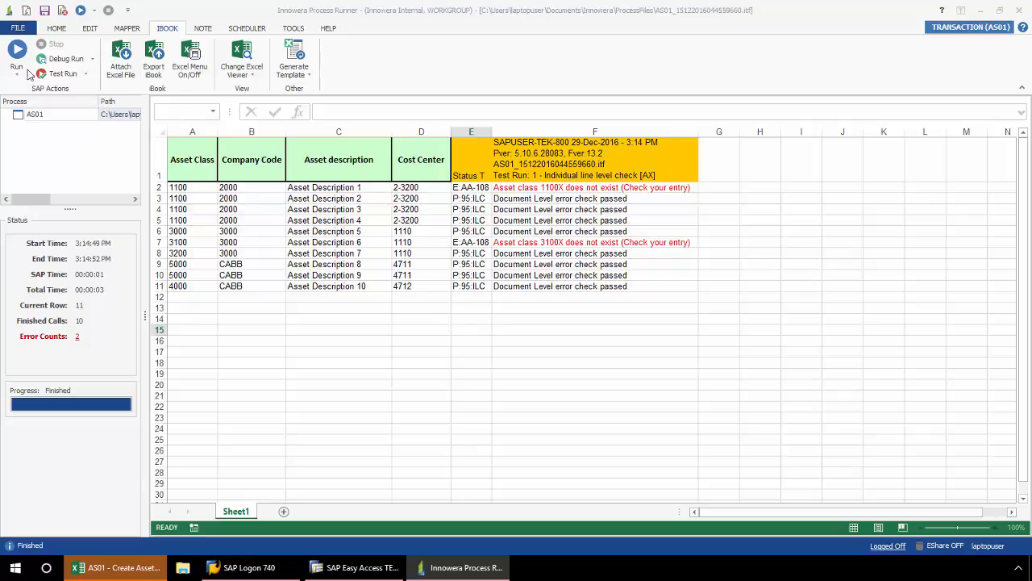
Run the corrected sheet into SAP so all ten assets are created.
left_click(16, 50)
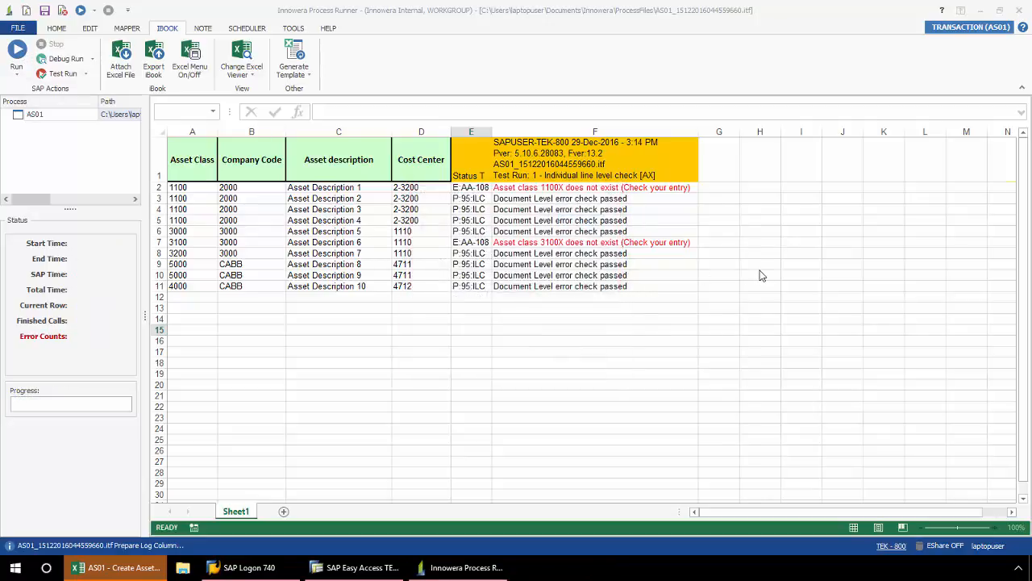
left_click(17, 50)
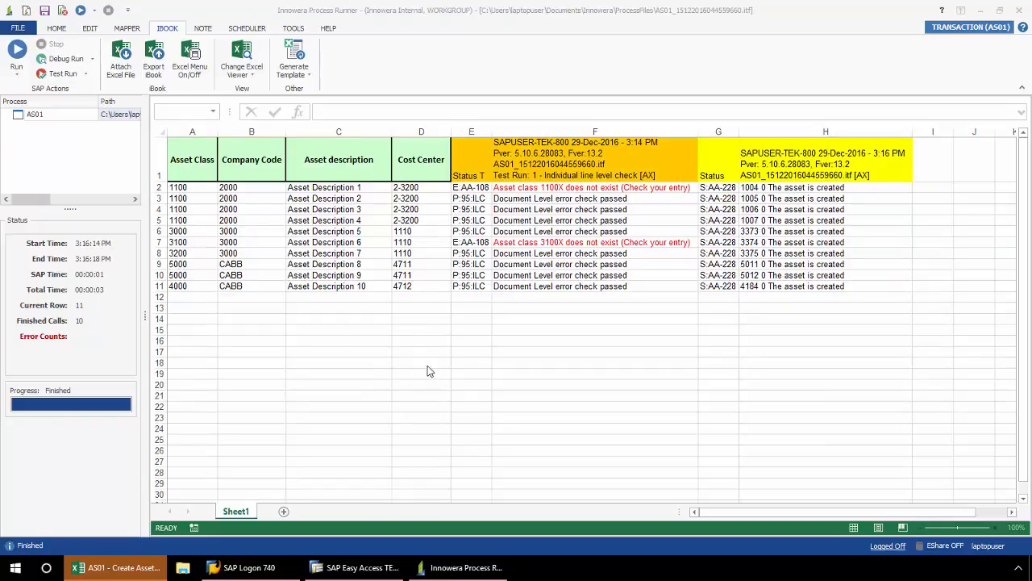
mouse_move(394, 374)
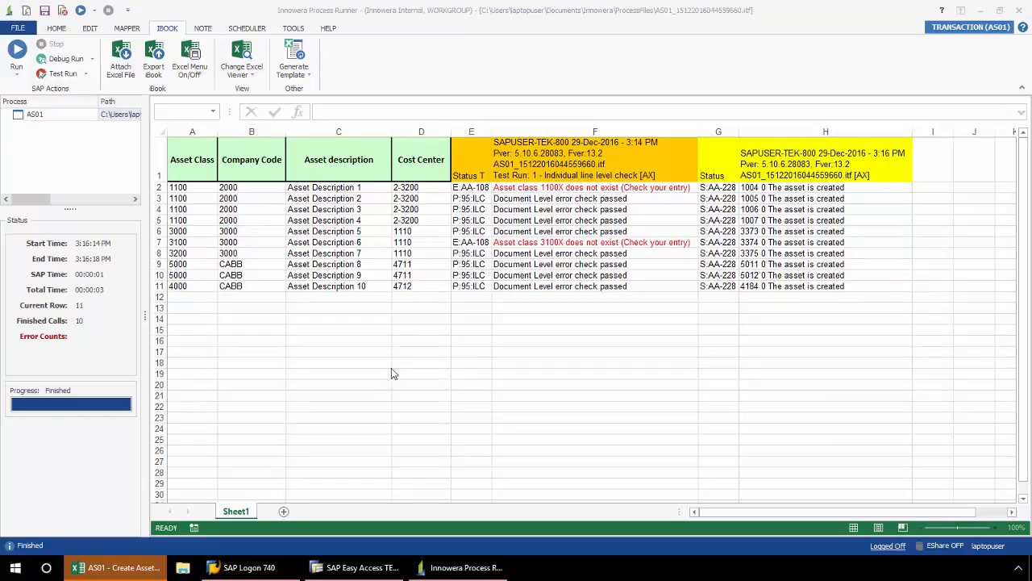
mouse_move(426, 345)
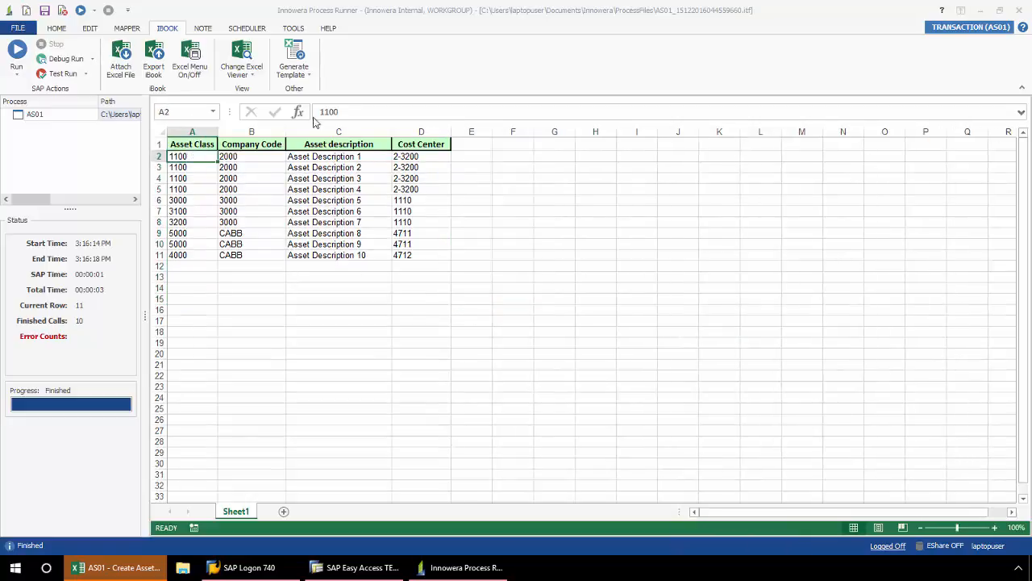
Set row 2's asset class to 1100x again and start a new run into SAP.
left_click(339, 299)
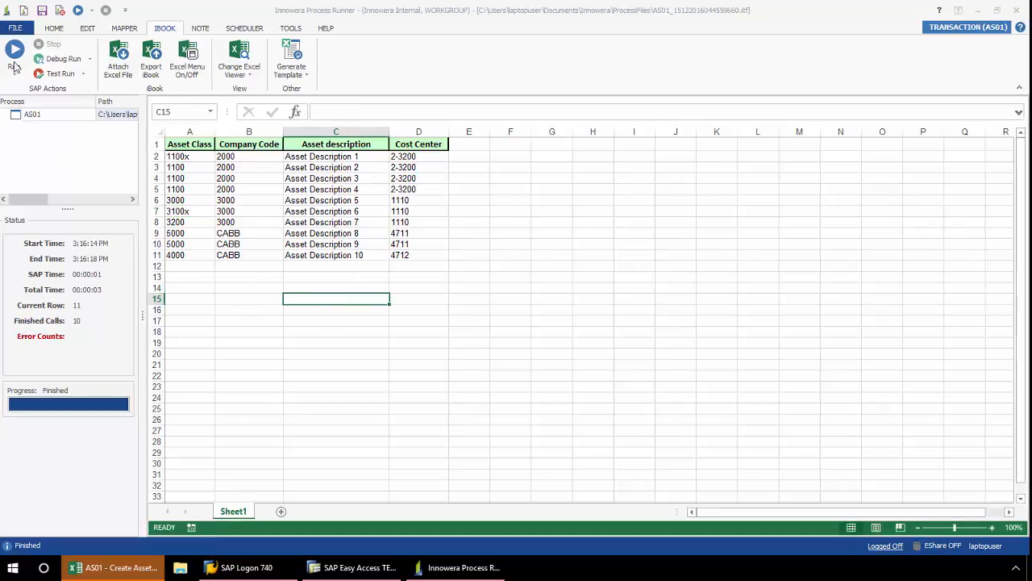
left_click(15, 50)
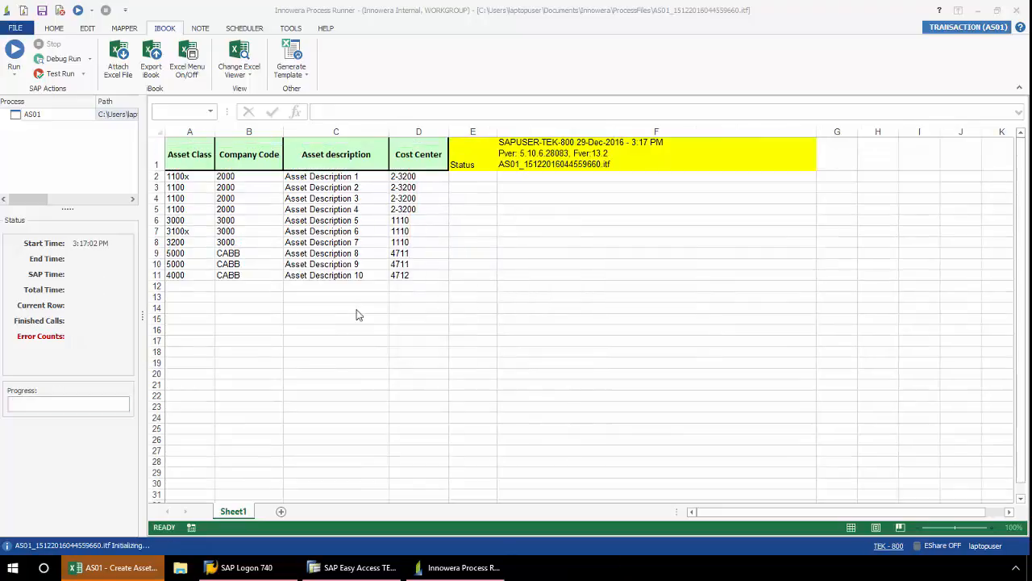
left_click(13, 50)
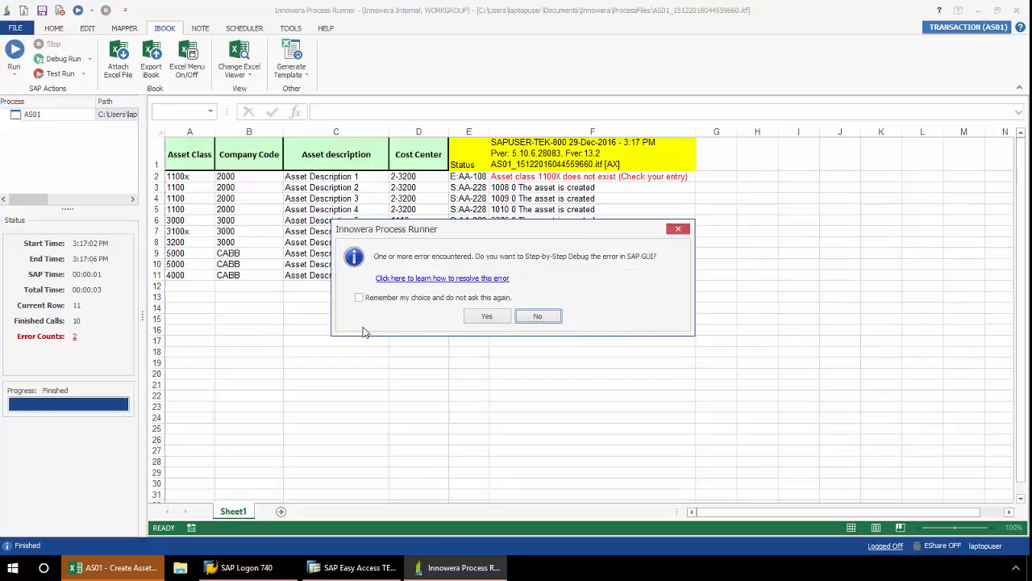
mouse_move(538, 315)
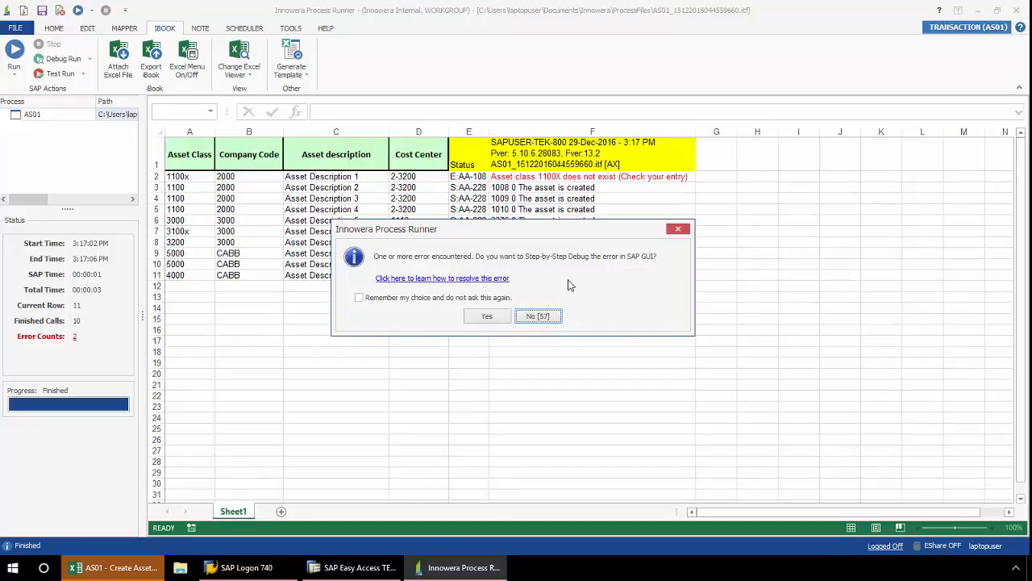
Decline the step-by-step debug offer and begin editing the asset class in A7.
left_click(539, 314)
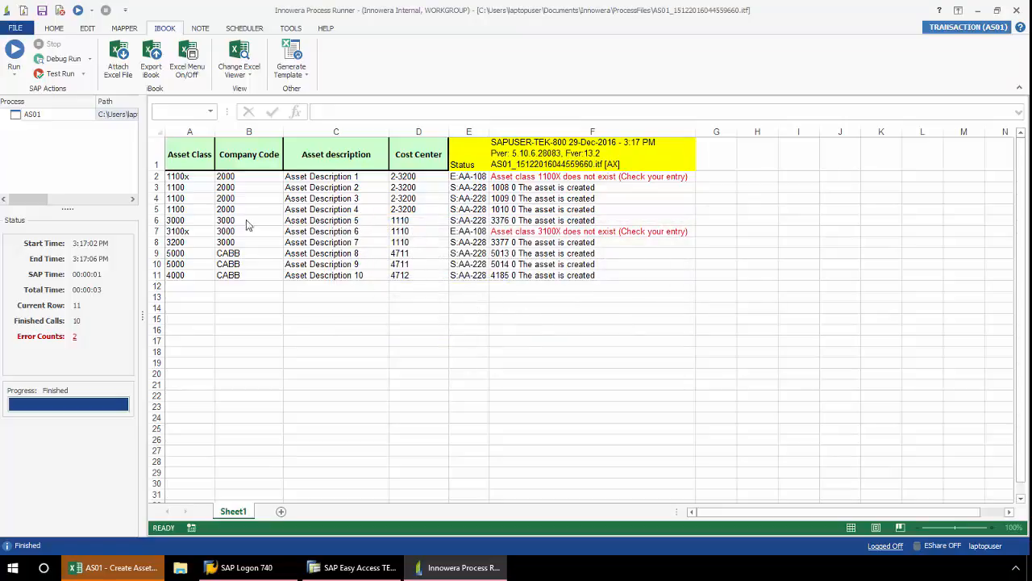
left_click(190, 176)
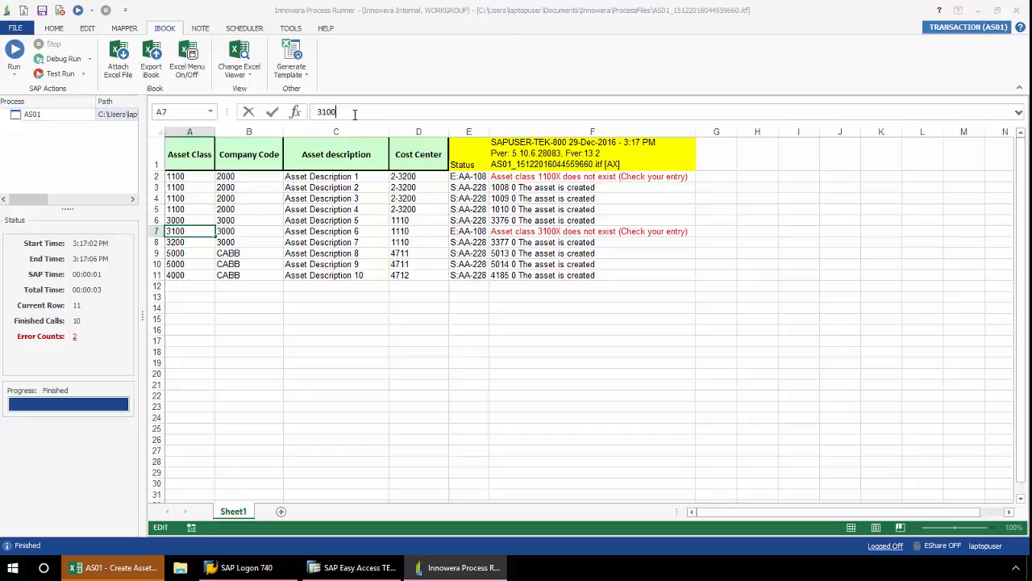
left_click(339, 297)
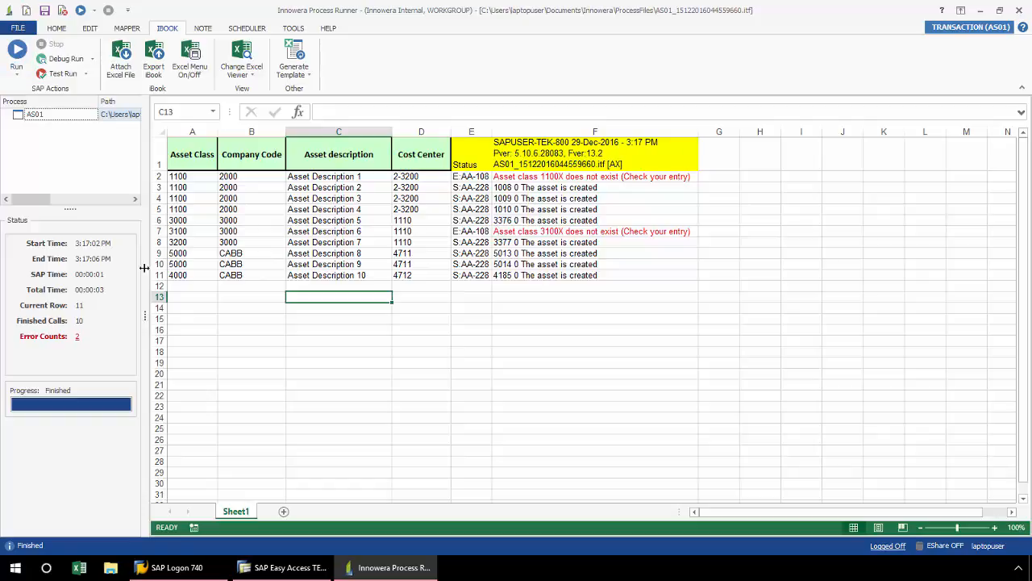
mouse_move(109, 313)
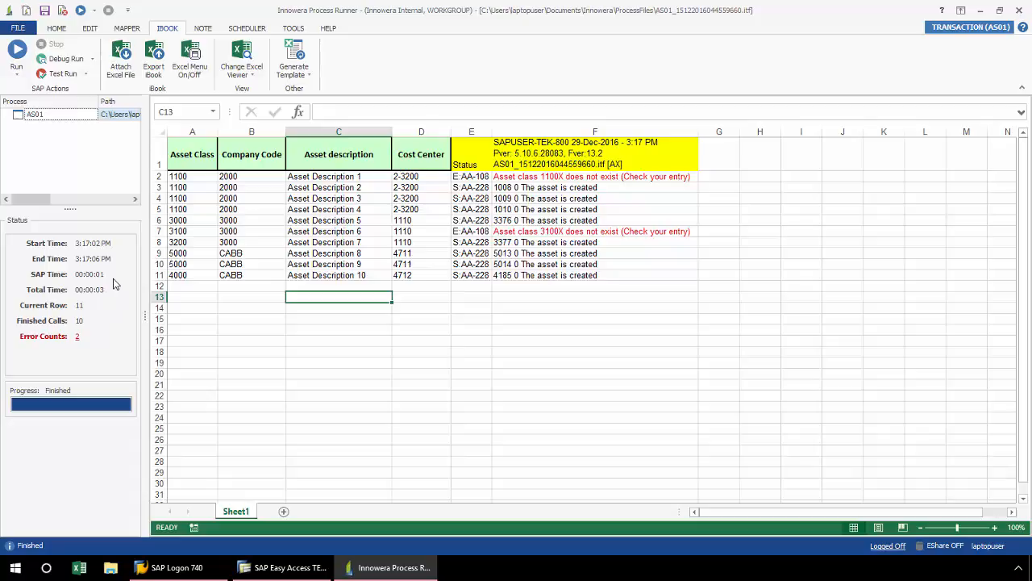
mouse_move(118, 282)
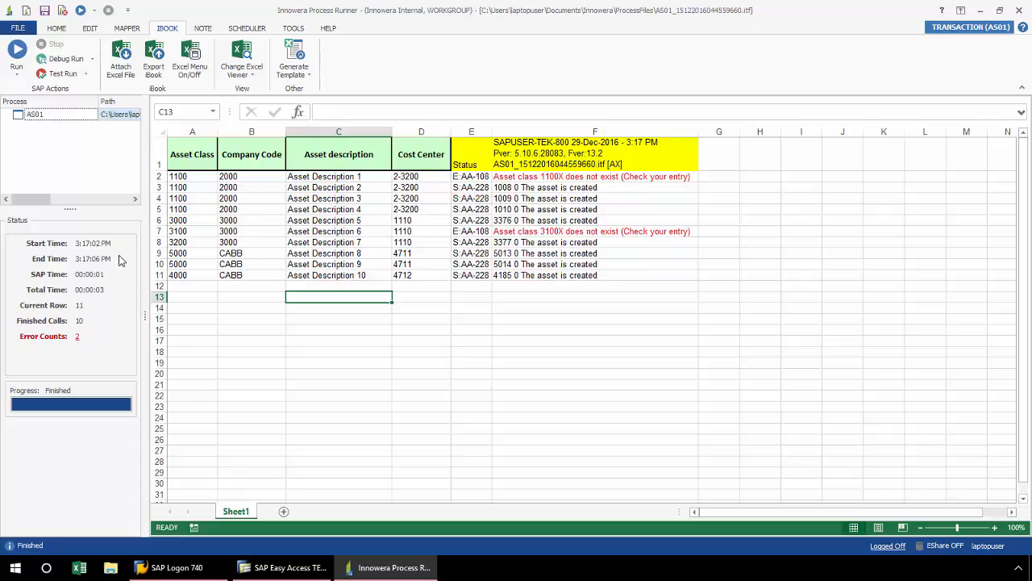
mouse_move(120, 302)
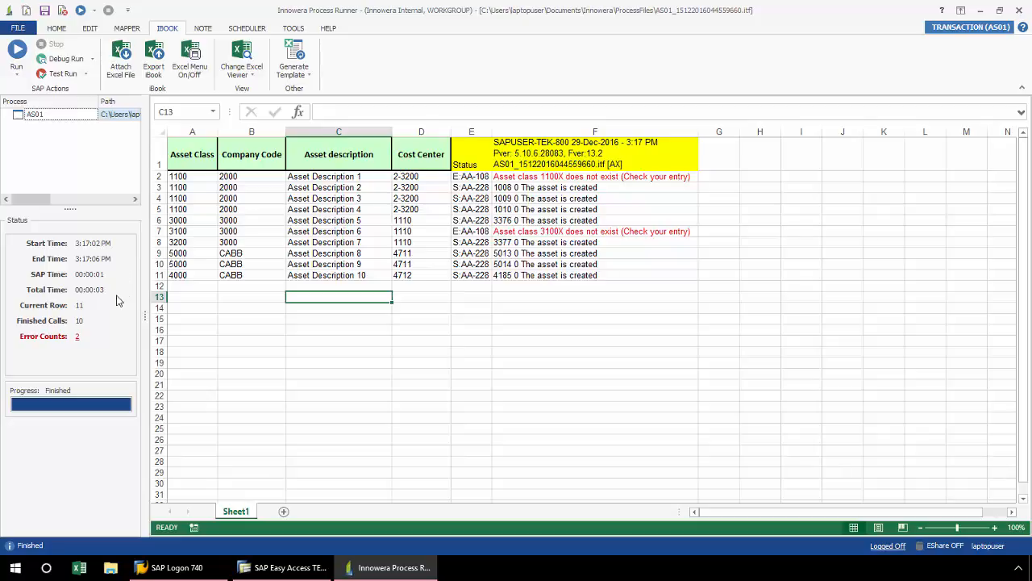
mouse_move(119, 321)
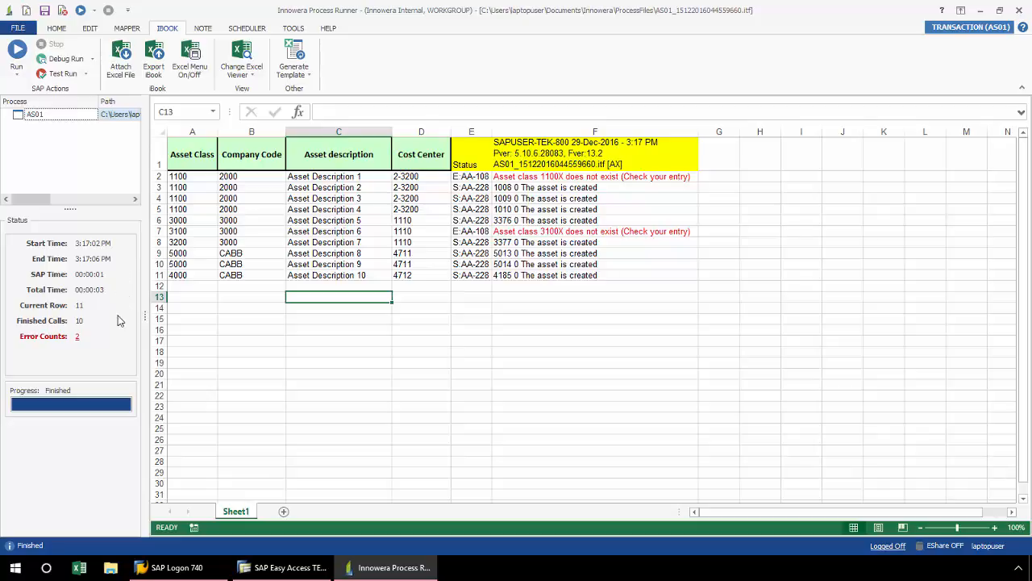
mouse_move(95, 327)
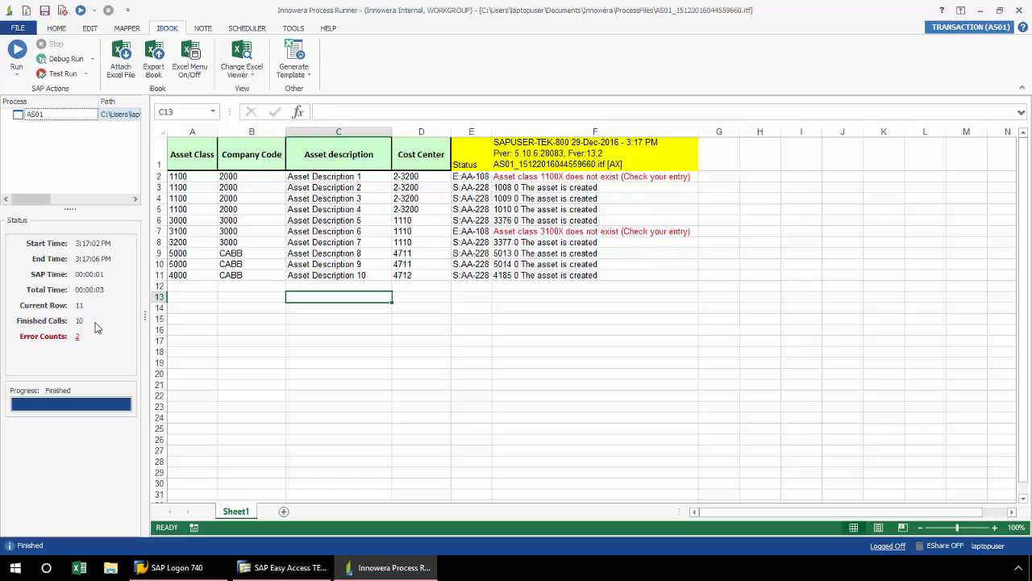
mouse_move(85, 358)
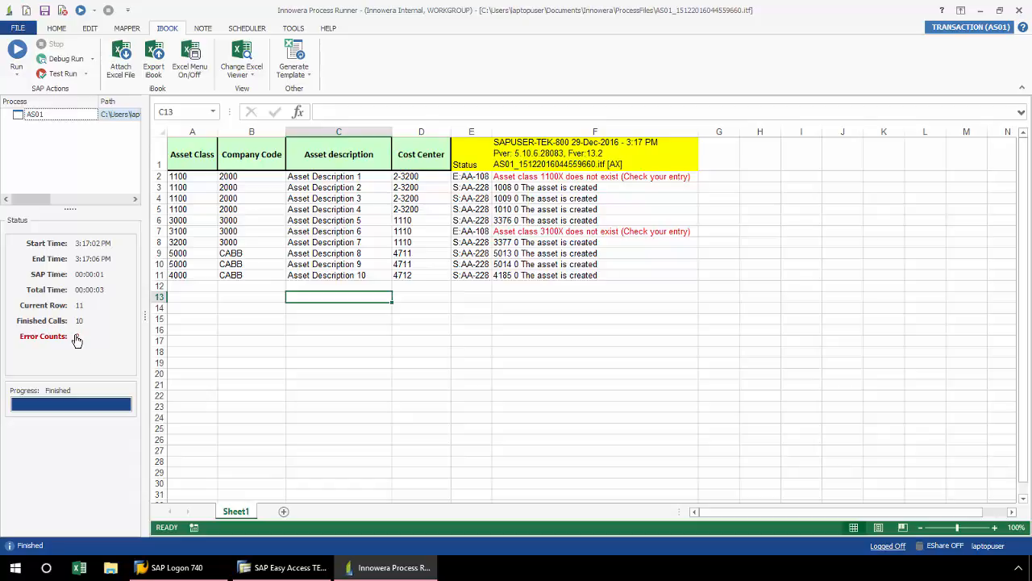
Run an Error Run reading failures from column E, creating the assets for rows 2 and 7.
left_click(78, 339)
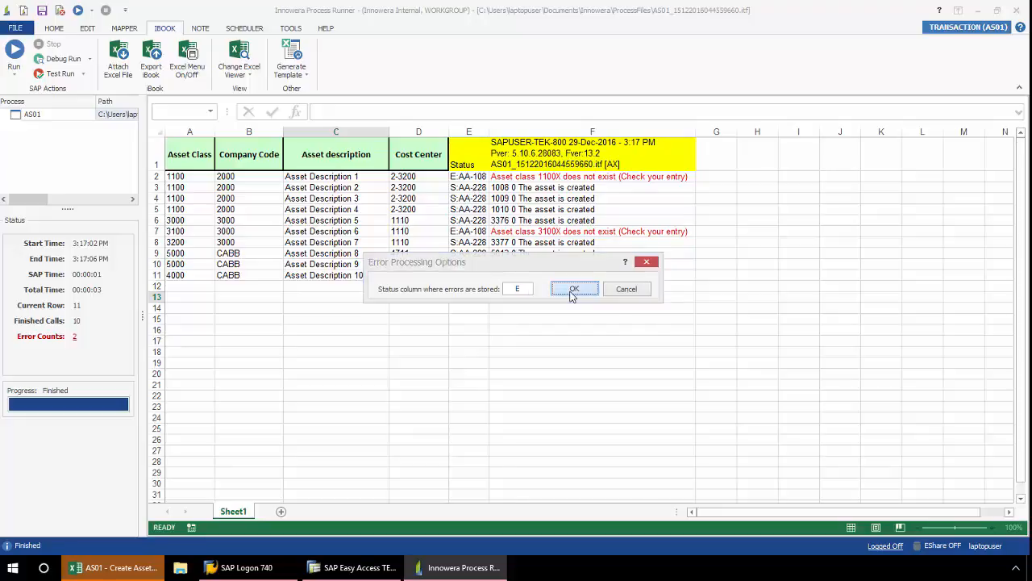
left_click(574, 288)
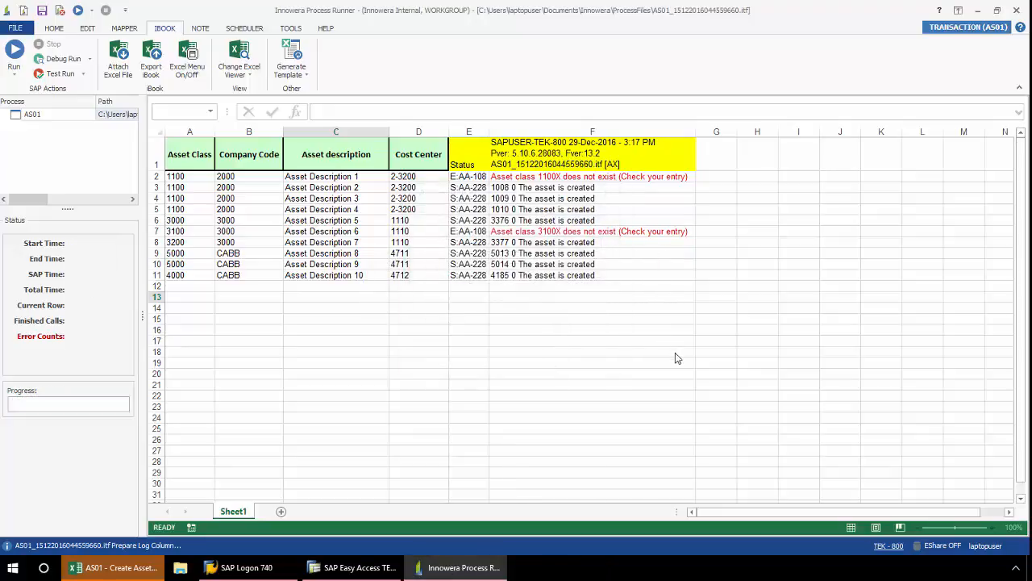
left_click(13, 50)
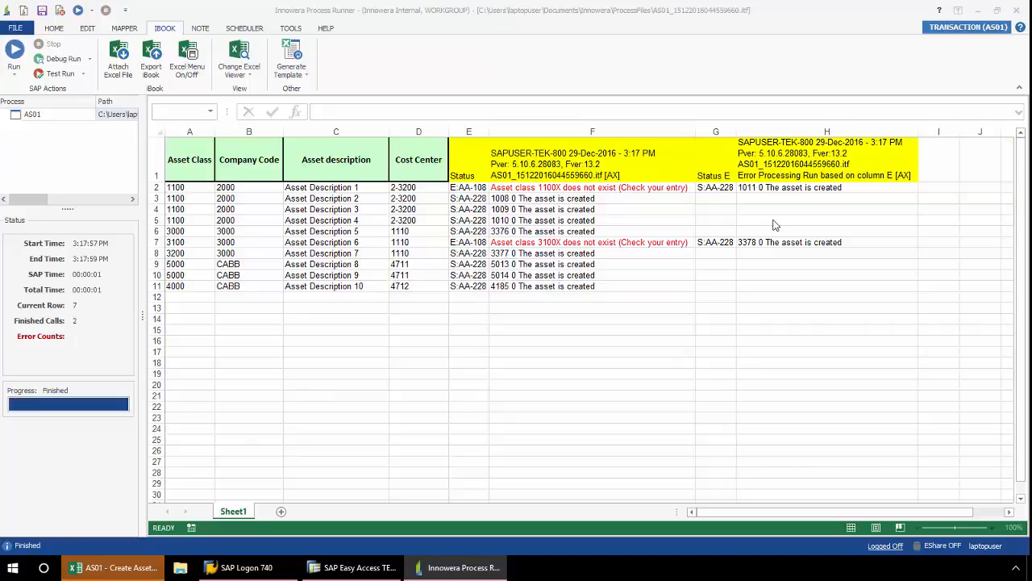
mouse_move(653, 204)
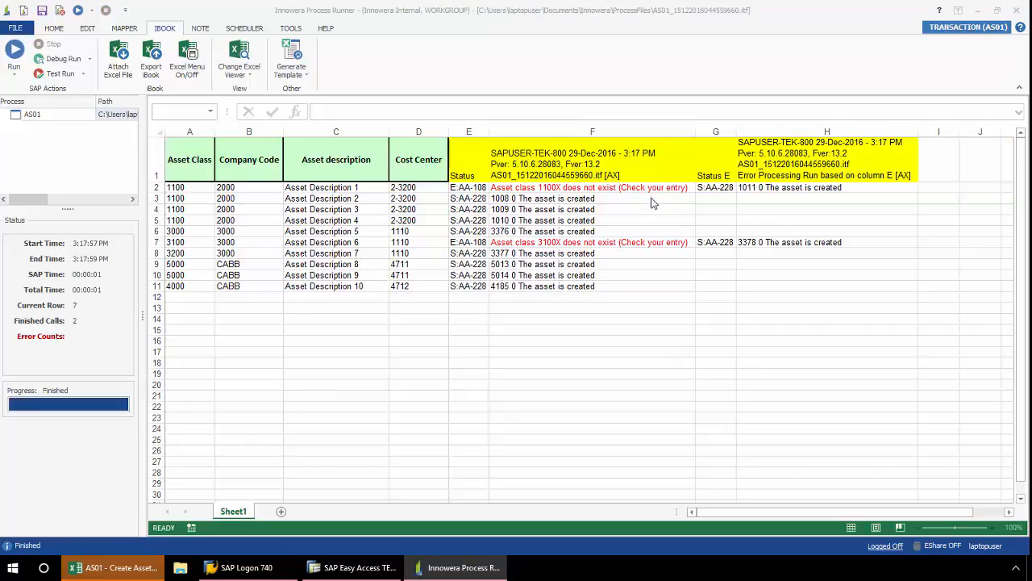
mouse_move(690, 305)
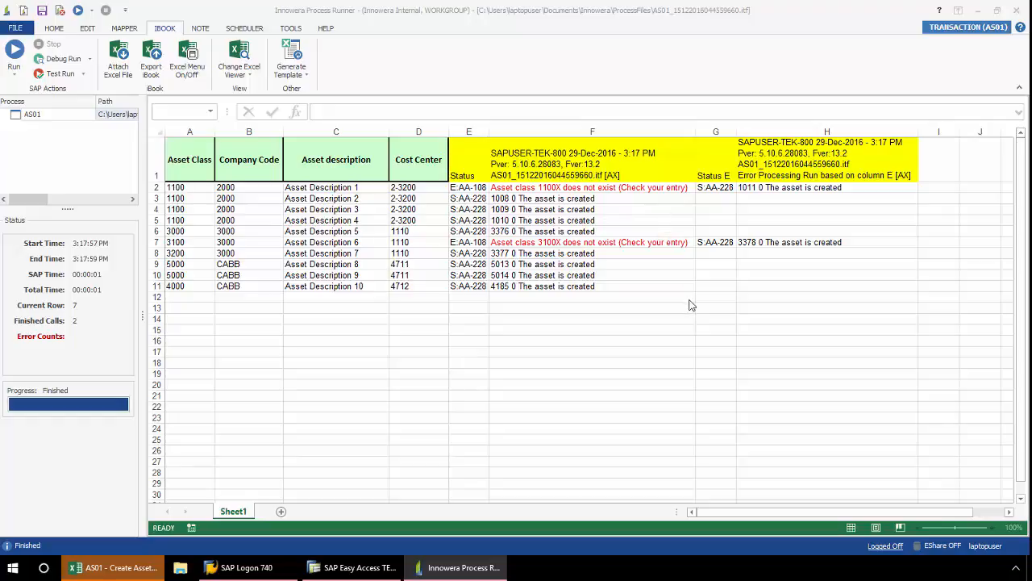
mouse_move(621, 219)
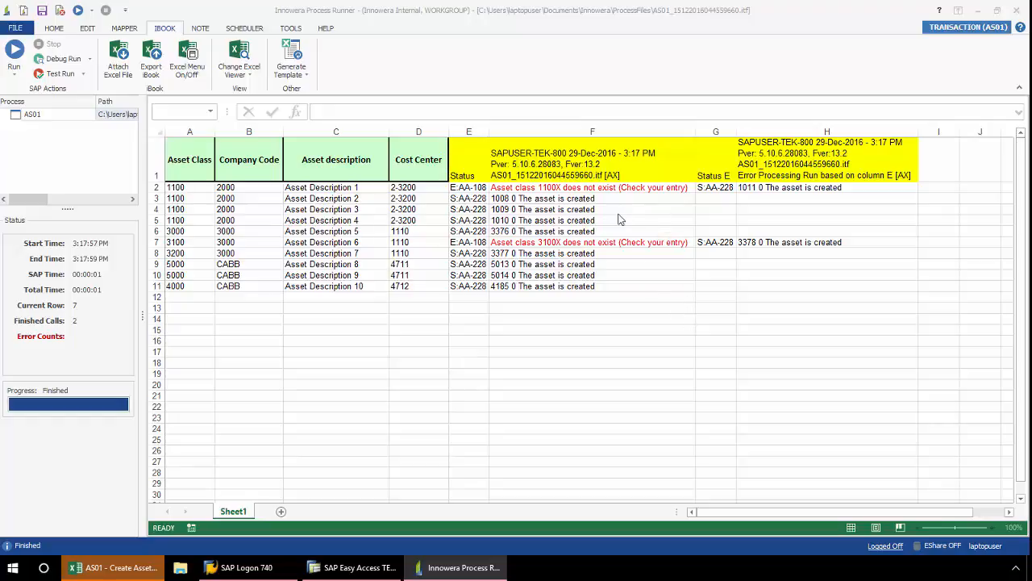
mouse_move(636, 303)
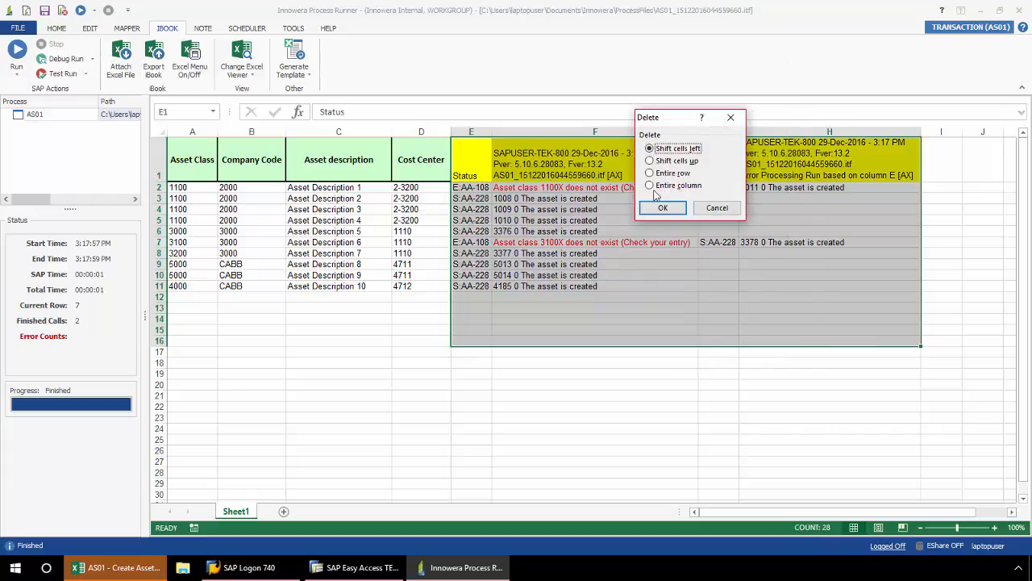
Delete status columns E:H shifting cells left, then launch a new run to the SAP logon.
left_click(661, 207)
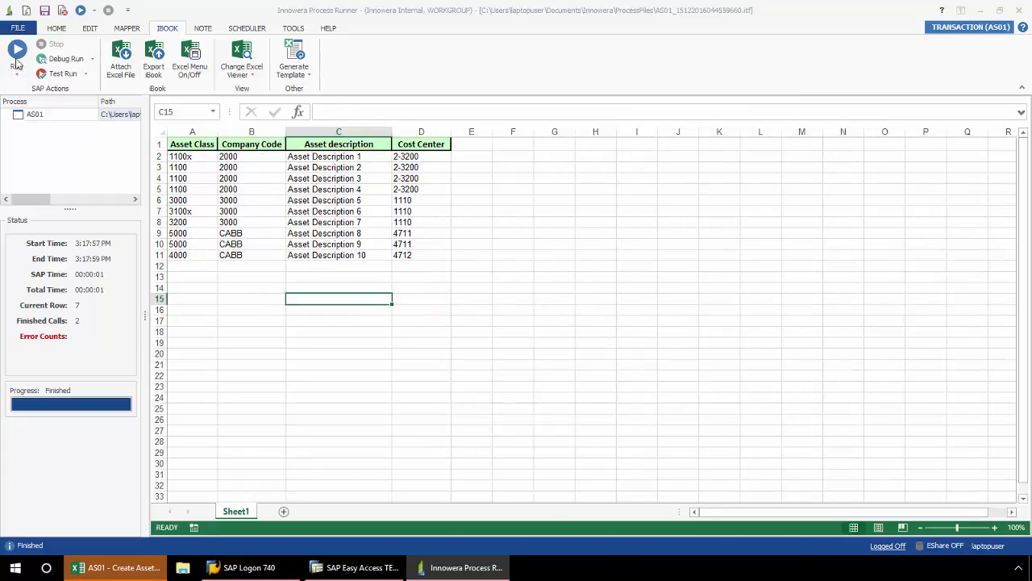
left_click(17, 50)
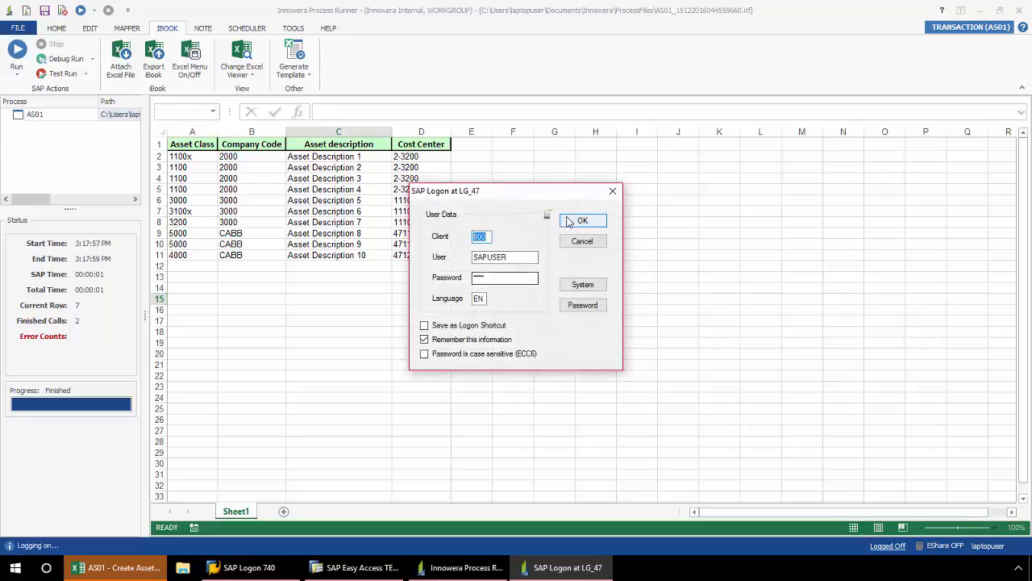
Log on to SAP and run the script until rows 2 and 7 fail with a debug offer.
left_click(581, 220)
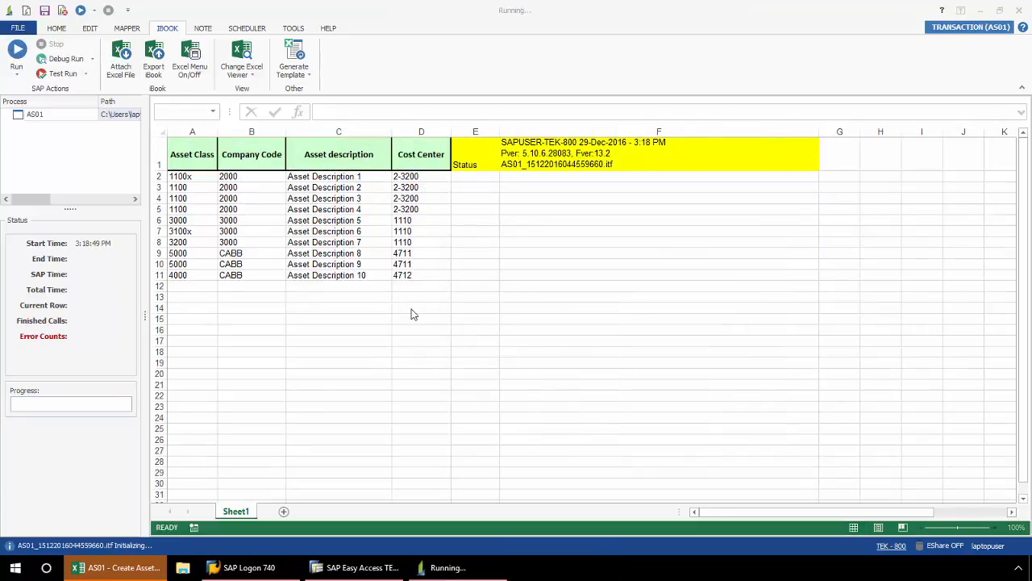
left_click(16, 50)
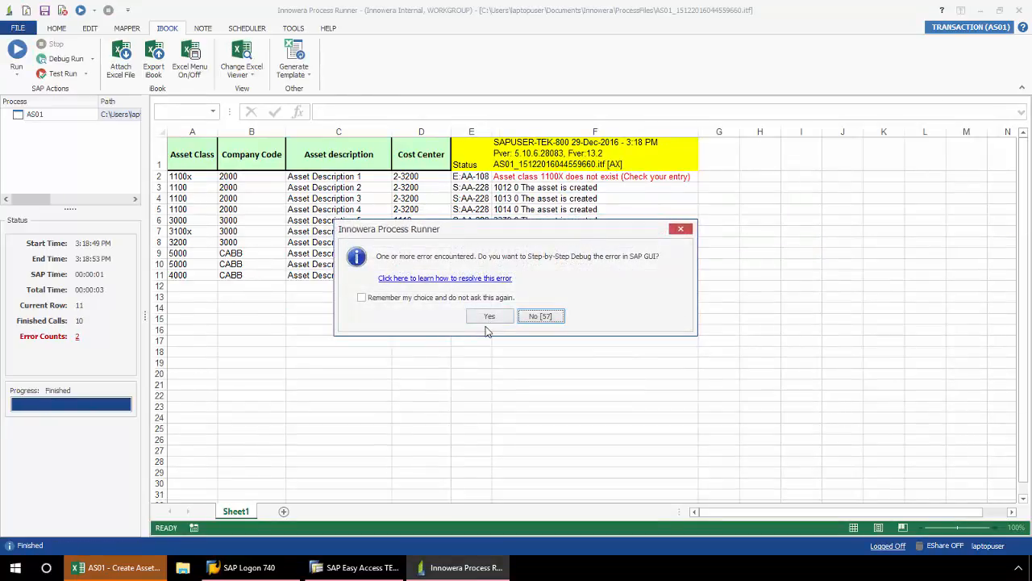
mouse_move(503, 261)
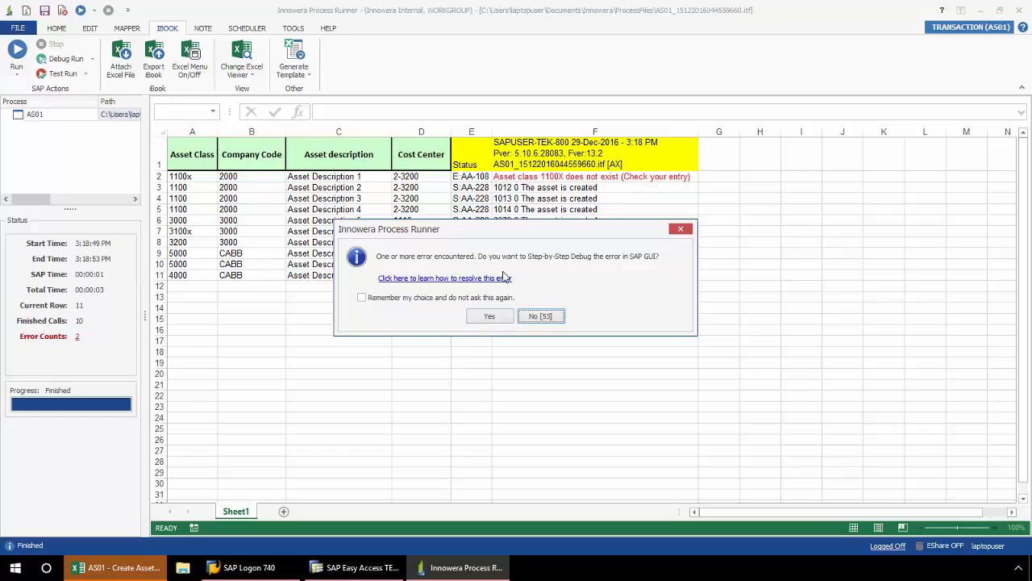
Accept debugging the errors and start a debug run stepping through all screens.
left_click(489, 314)
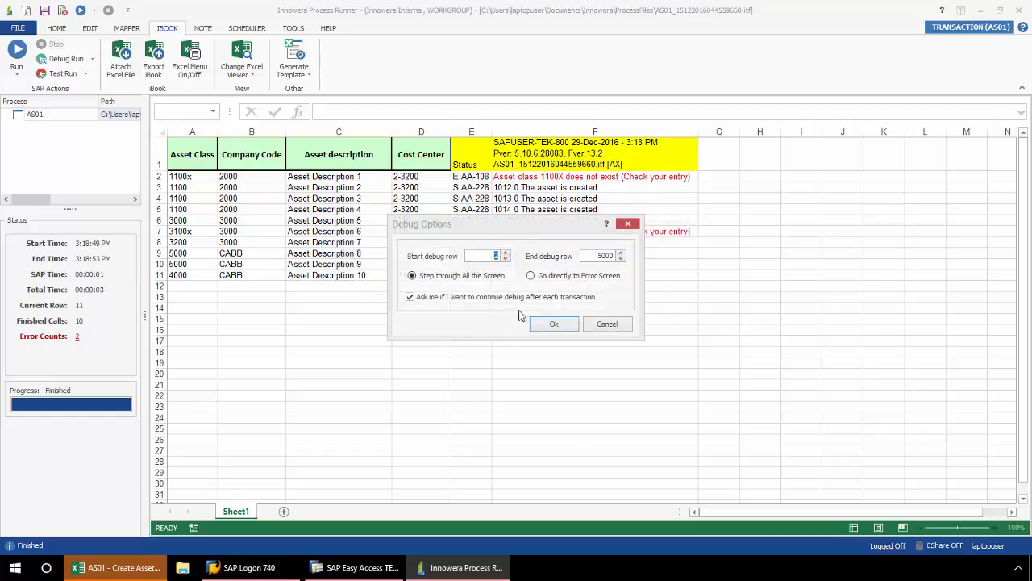
mouse_move(497, 290)
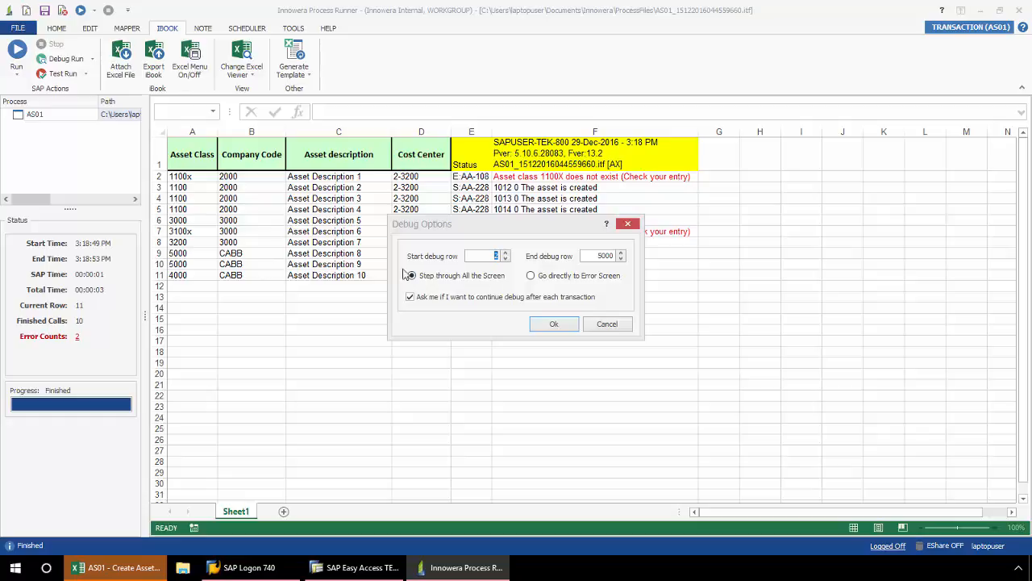
left_click(411, 274)
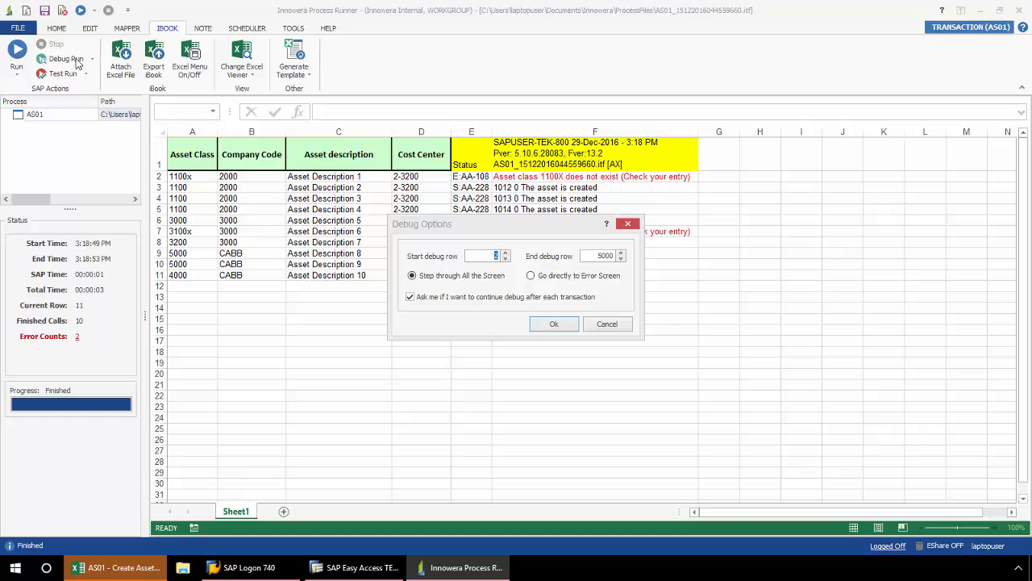
mouse_move(61, 64)
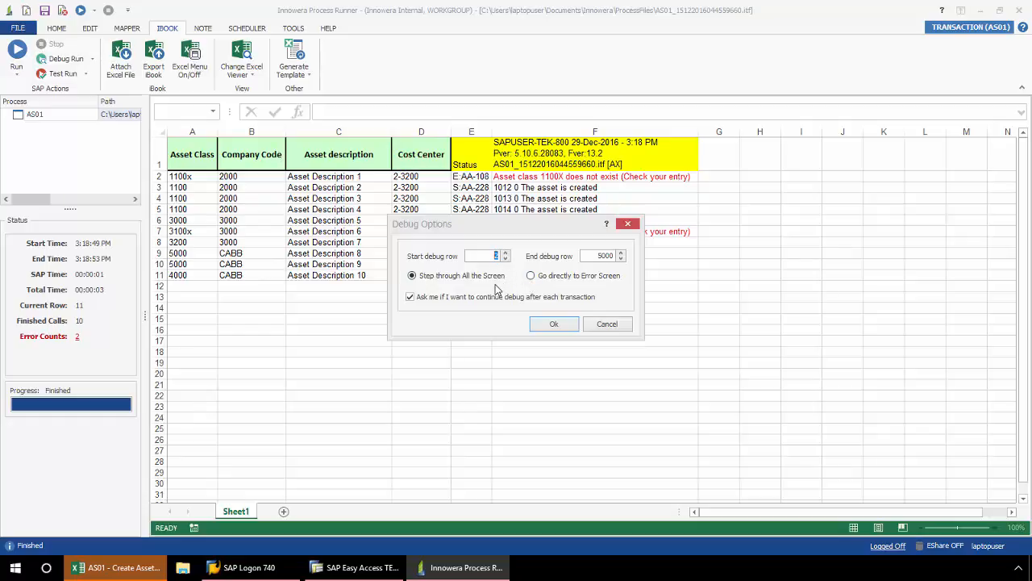
mouse_move(496, 290)
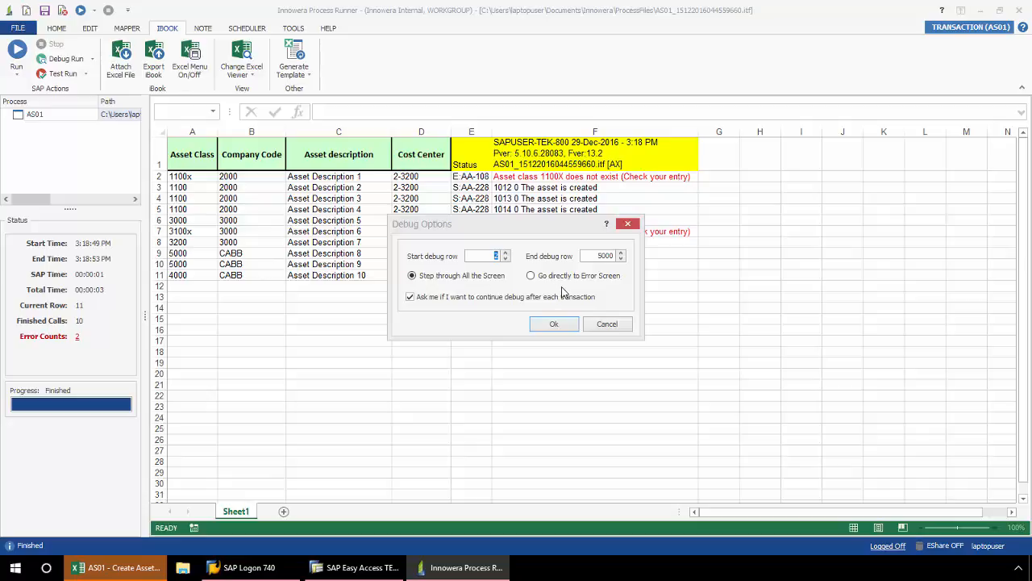
mouse_move(481, 293)
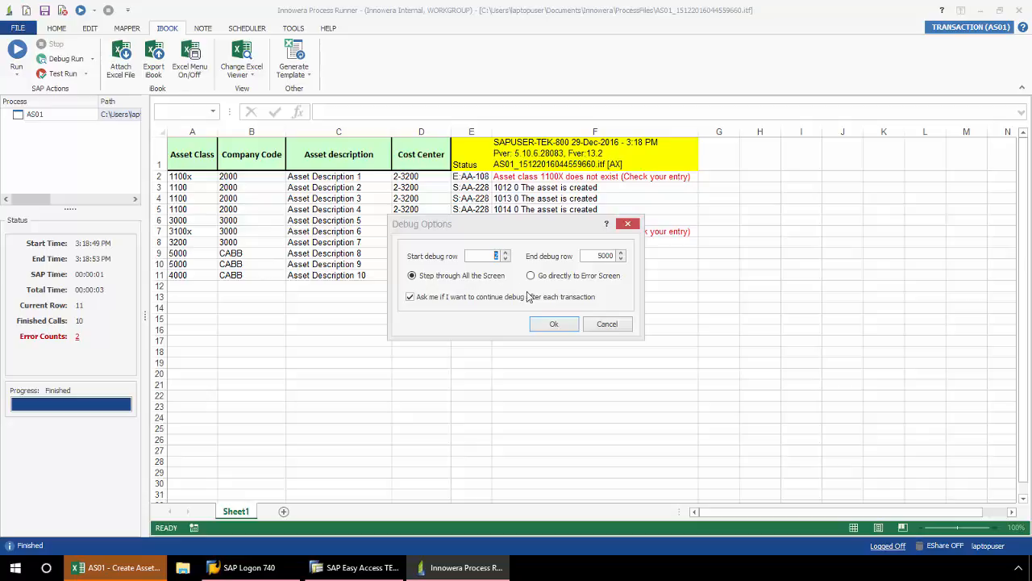
left_click(555, 323)
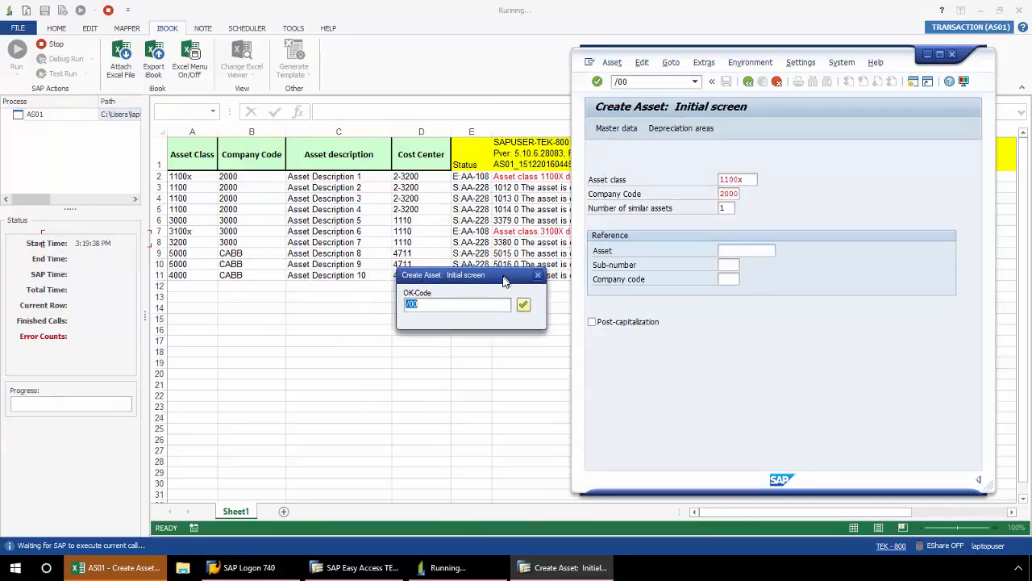
mouse_move(762, 191)
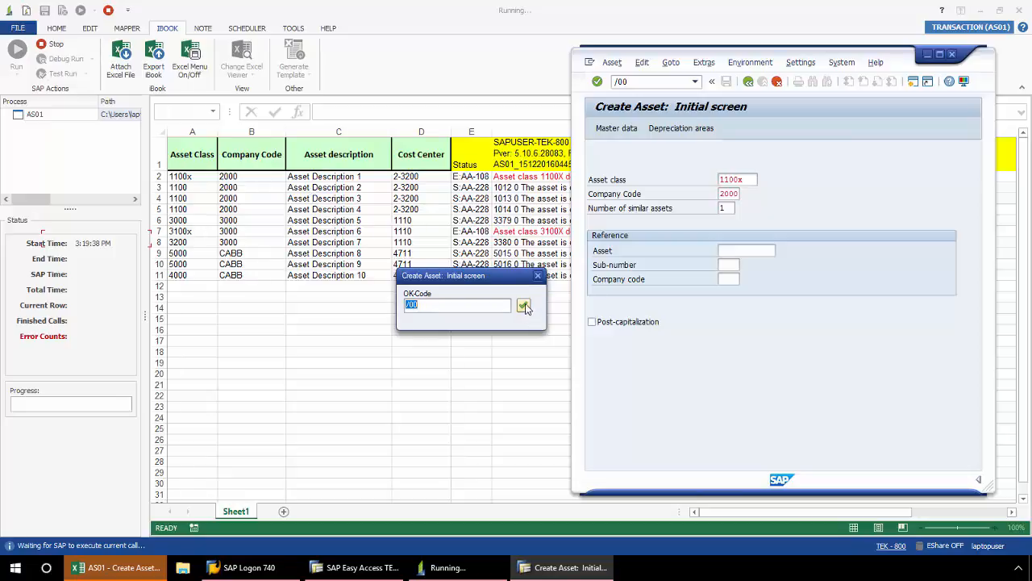
Send row 2's screen to SAP and correct the rejected asset class 1100X to 1100.
left_click(524, 306)
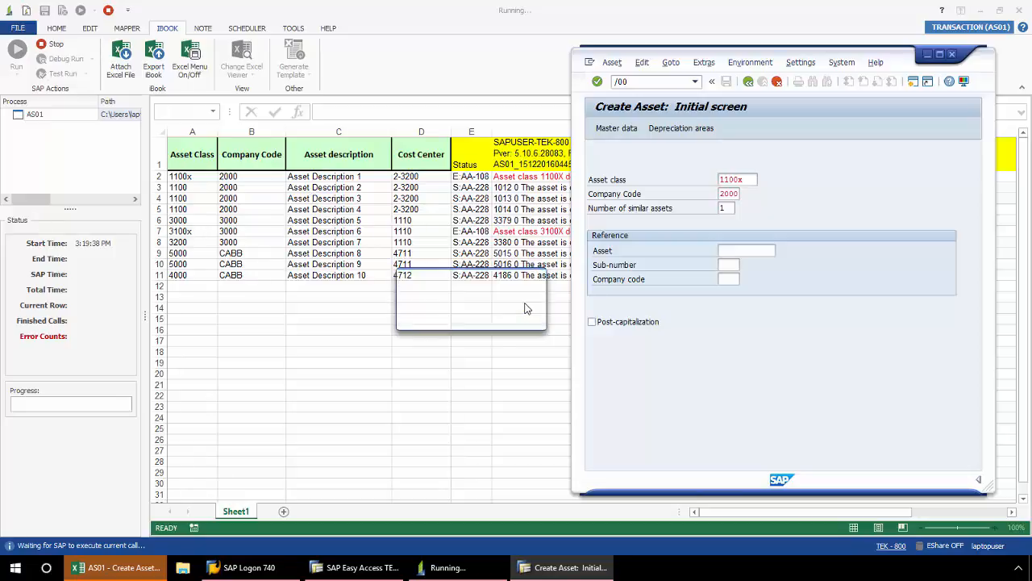
key("Enter")
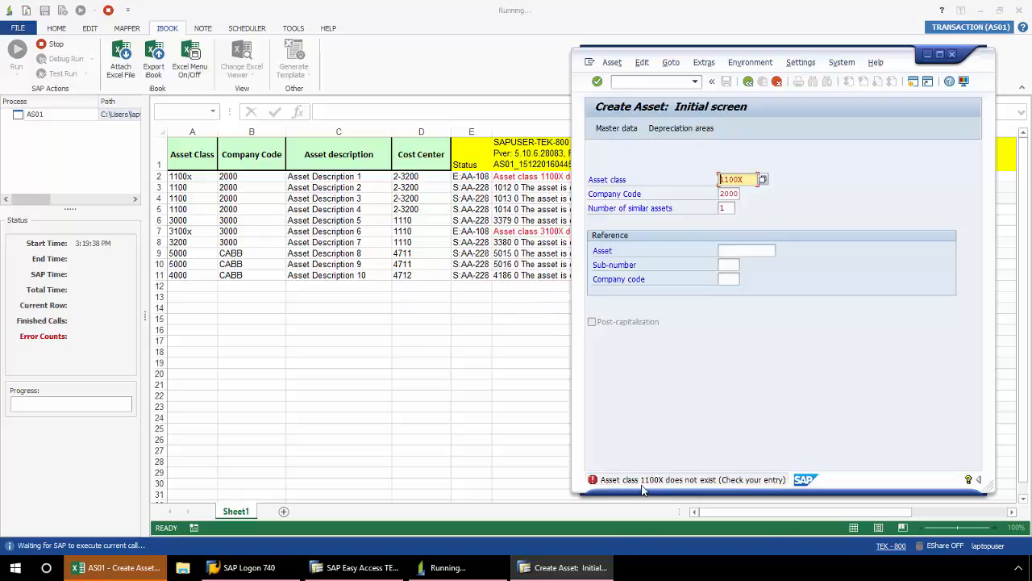
mouse_move(632, 491)
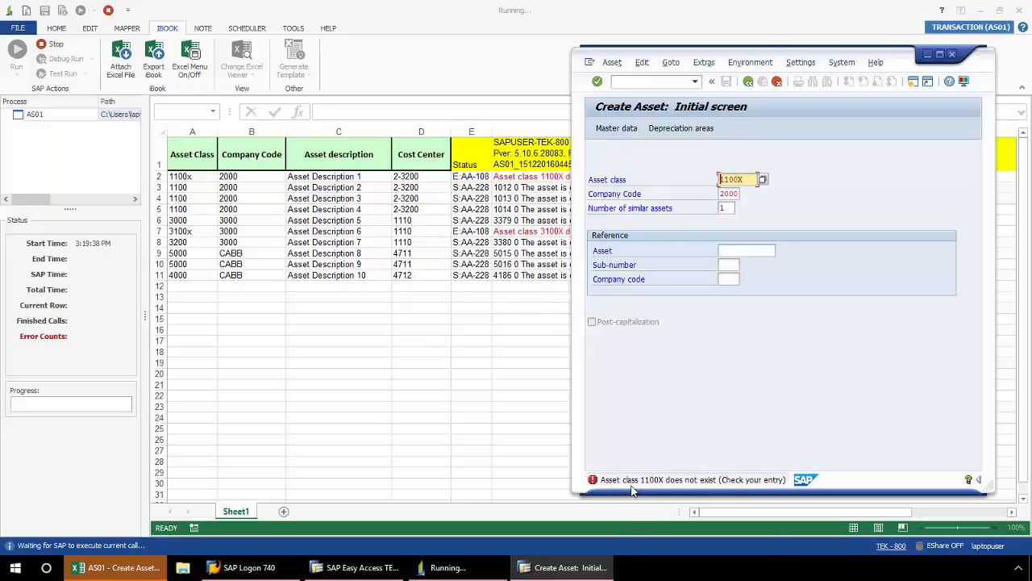
mouse_move(645, 492)
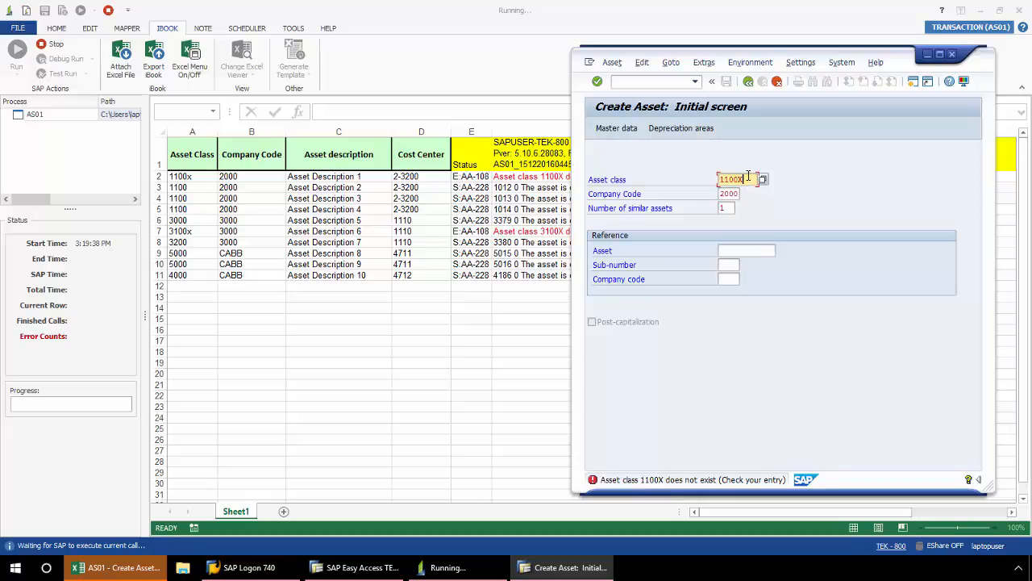
key("BackSpace")
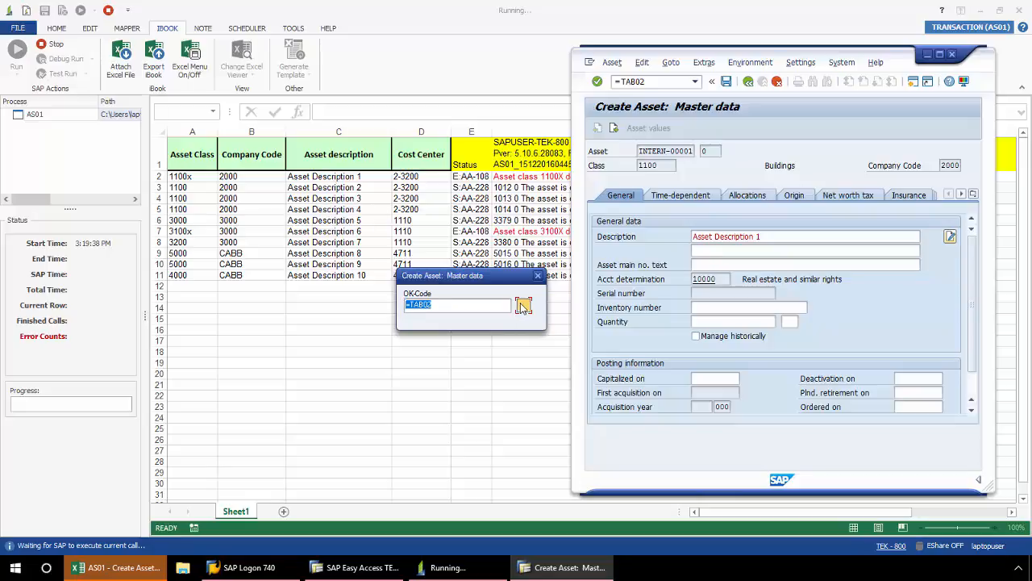
Proceed through the Time-dependent data and save row 2's asset as 1015.
left_click(522, 306)
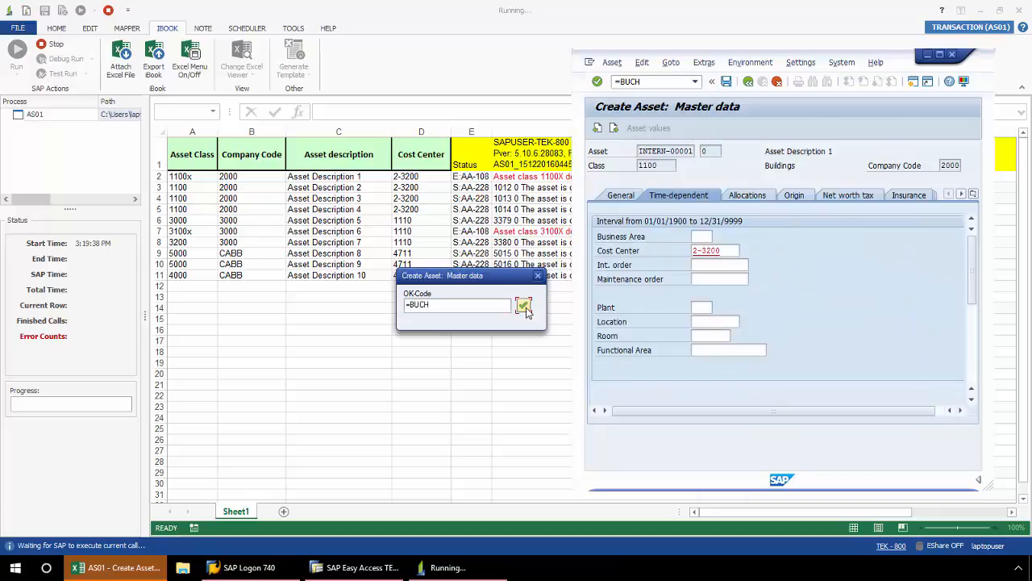
left_click(522, 306)
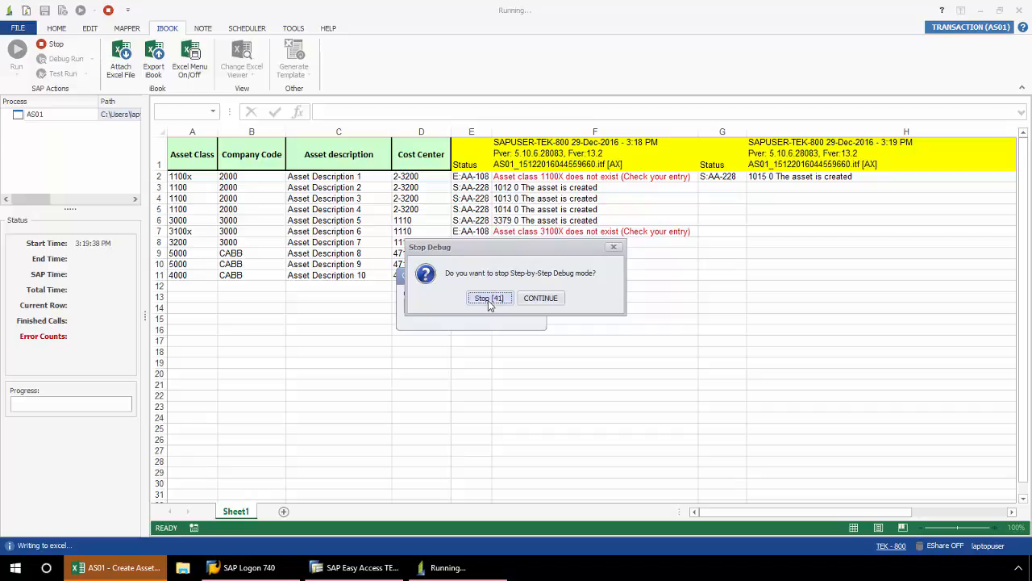
Stop the debug session, leaving row 2 logged as created.
left_click(487, 297)
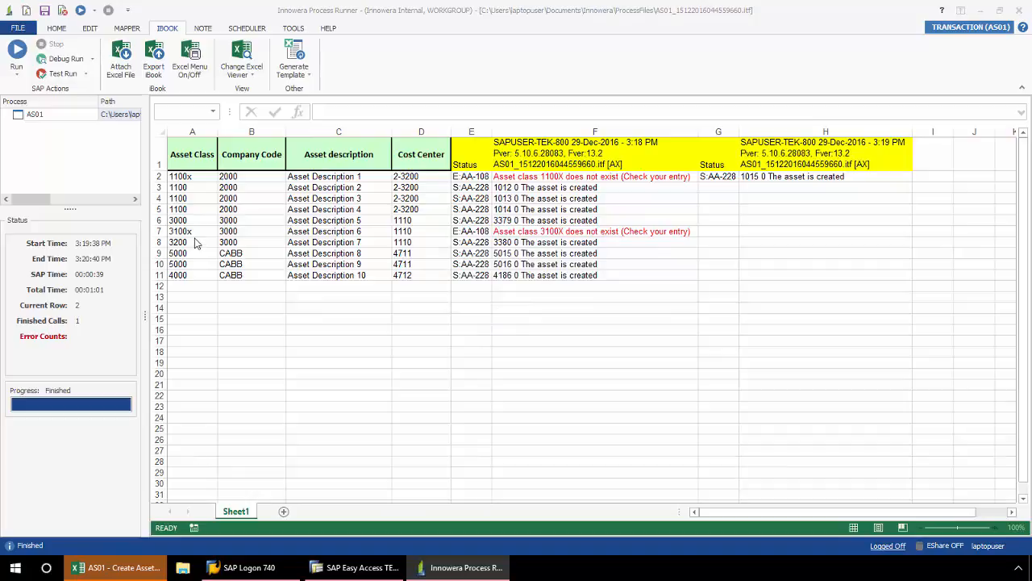
mouse_move(513, 248)
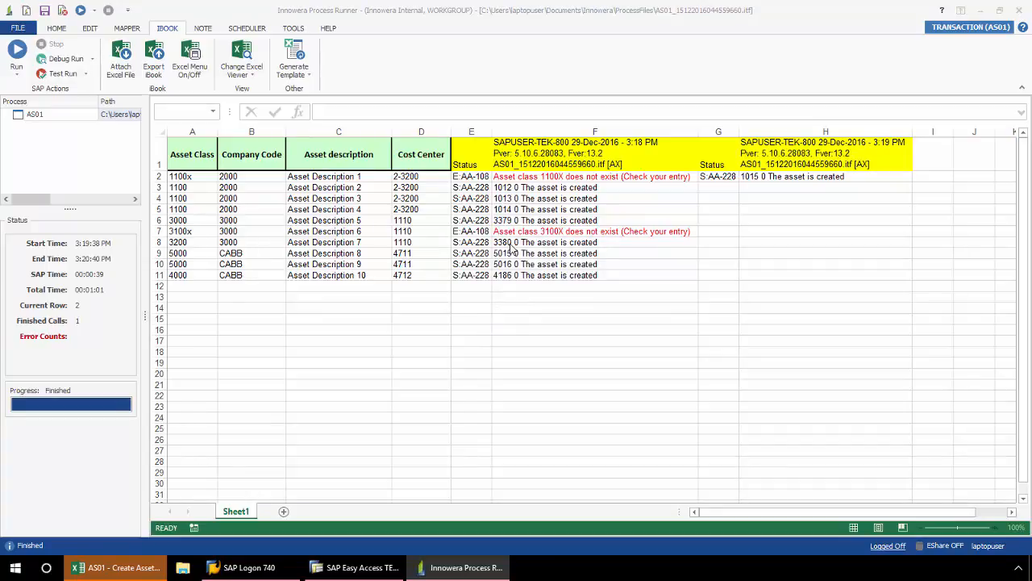
mouse_move(568, 245)
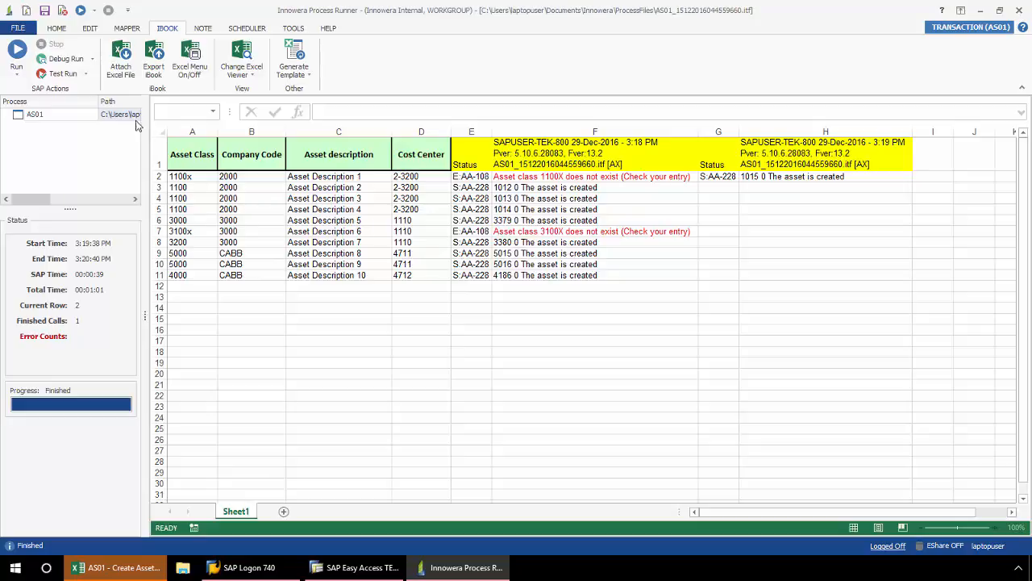
Start a debug run from row 7 set to go directly to the error screen.
left_click(66, 58)
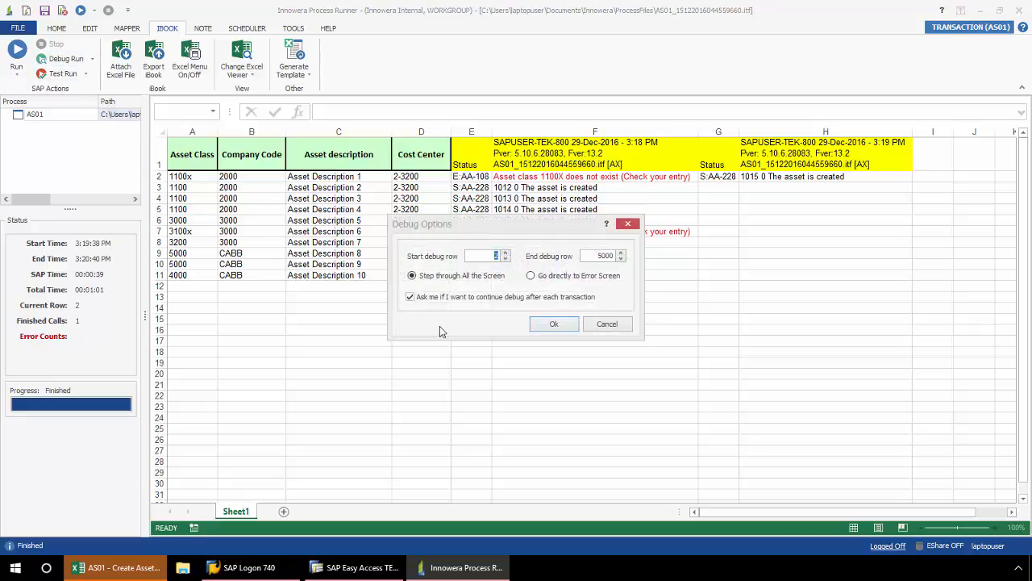
left_click(484, 255)
type("7")
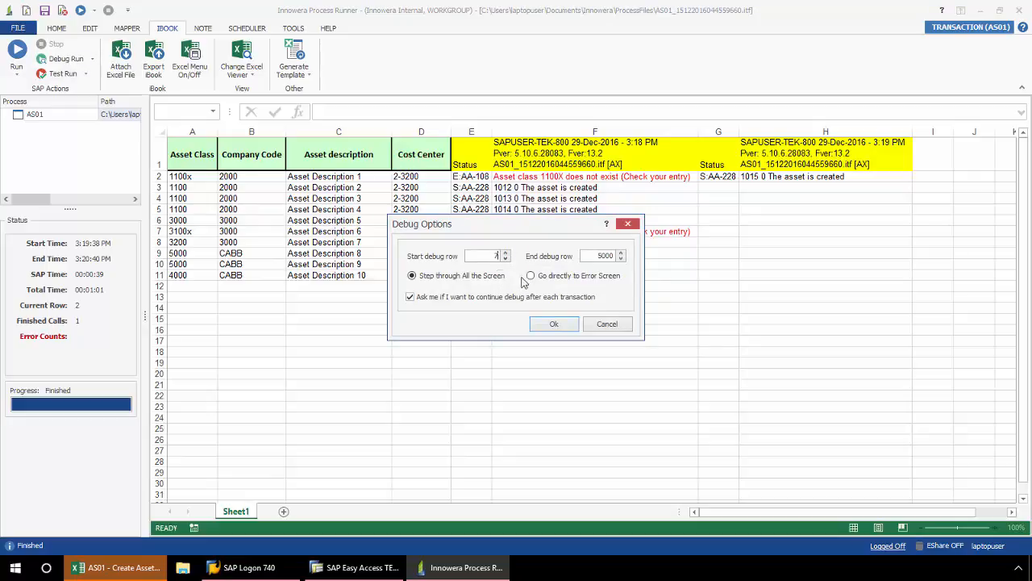
mouse_move(549, 294)
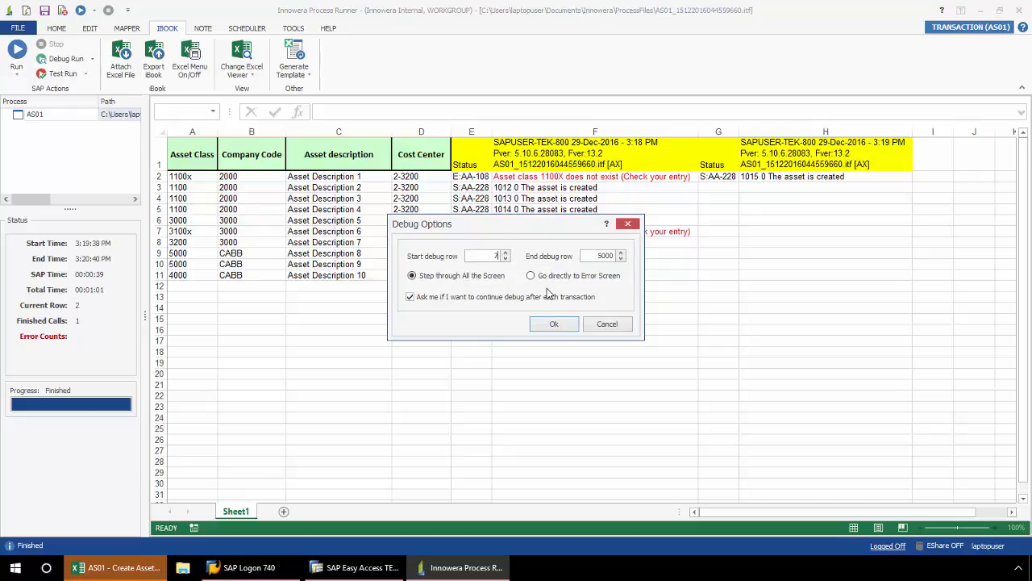
left_click(531, 274)
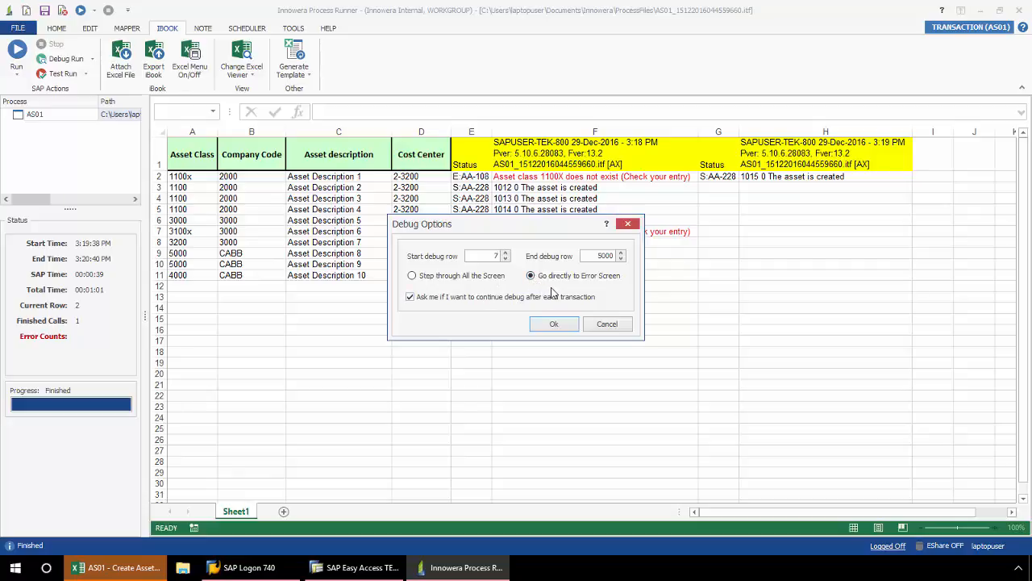
left_click(555, 323)
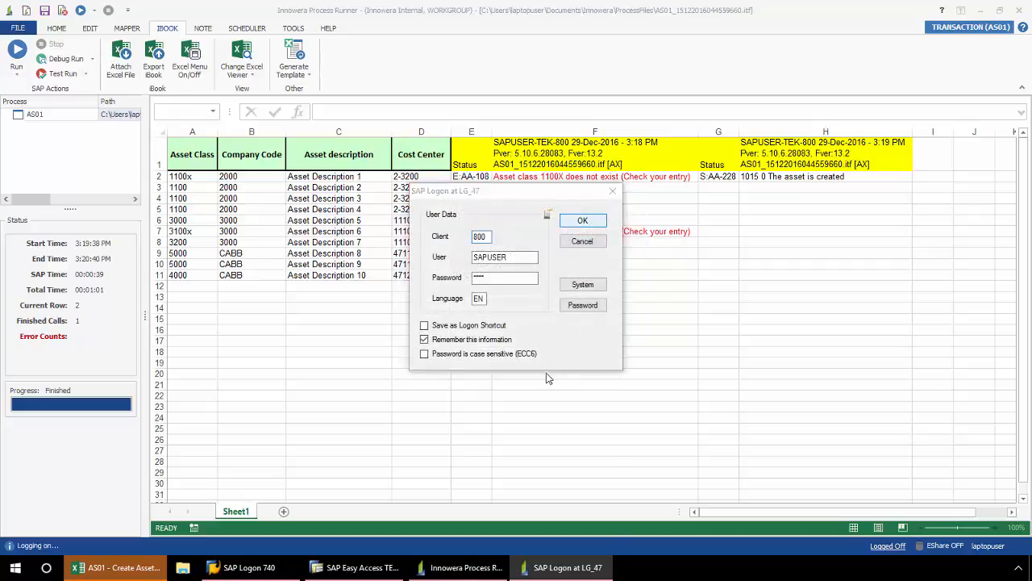
Log on to SAP and correct row 7's asset class 3100X so its asset is created.
left_click(583, 220)
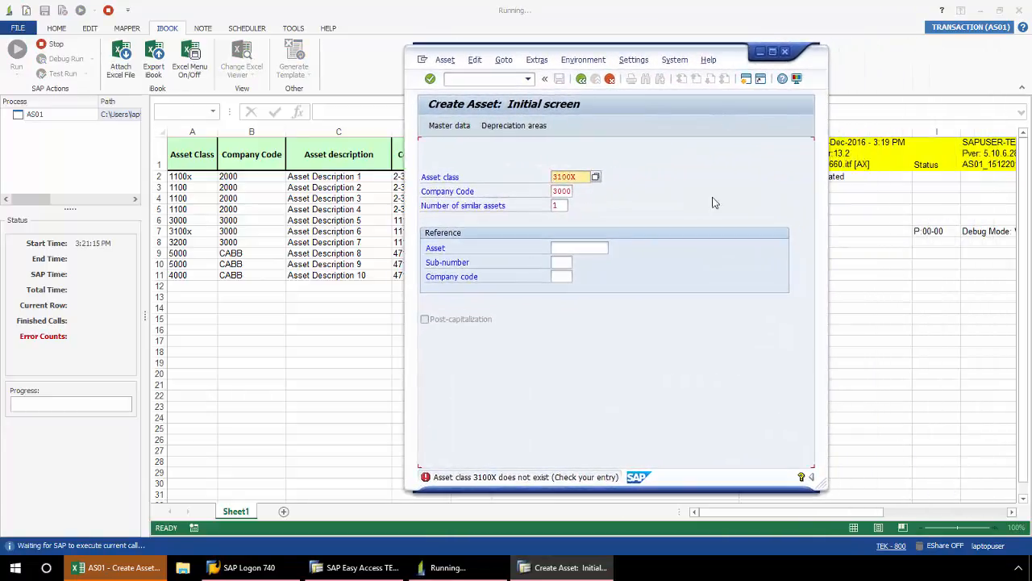
mouse_move(525, 487)
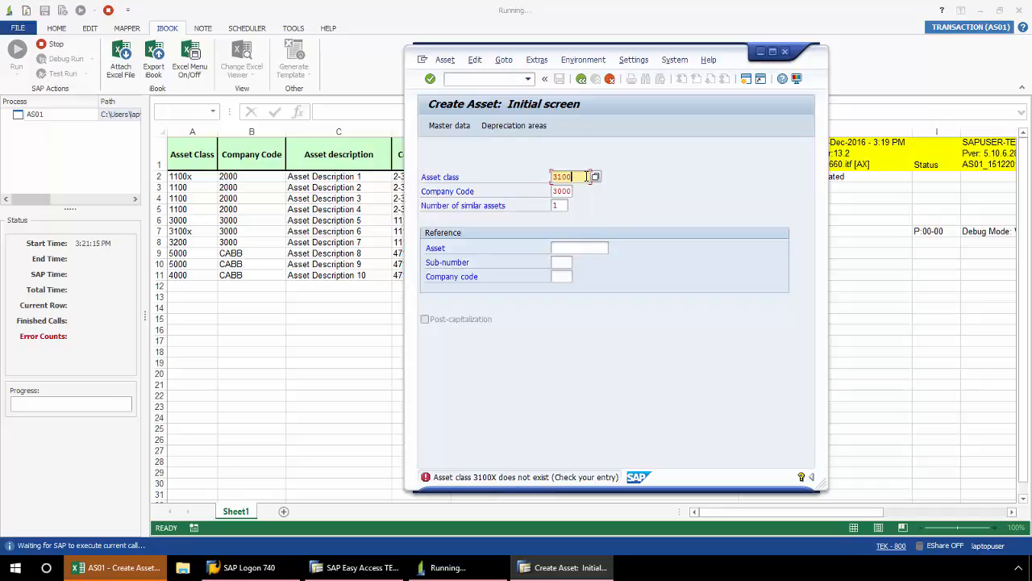
left_click(429, 78)
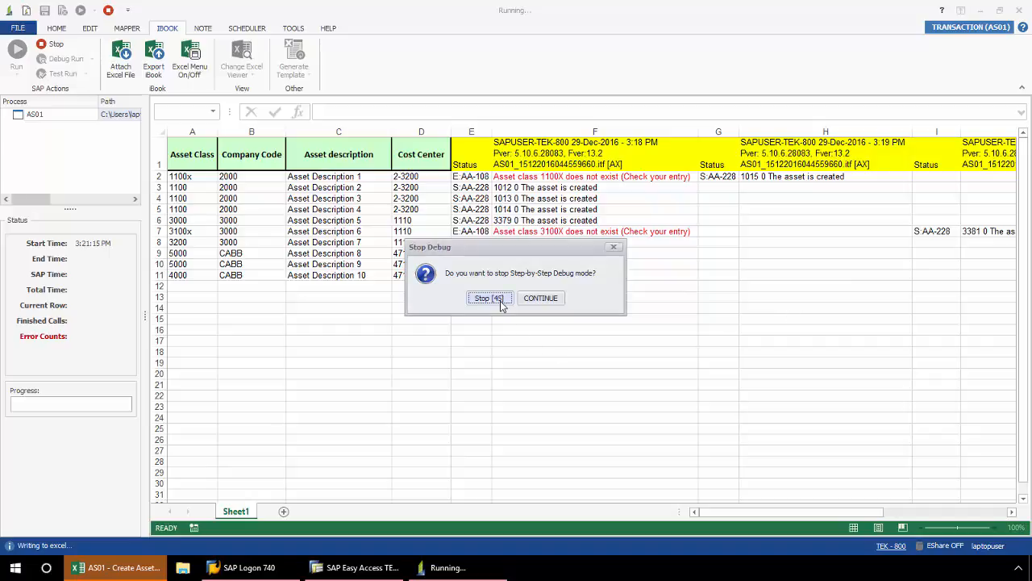
Stop the debug session, leaving row 7 logged as created.
left_click(491, 296)
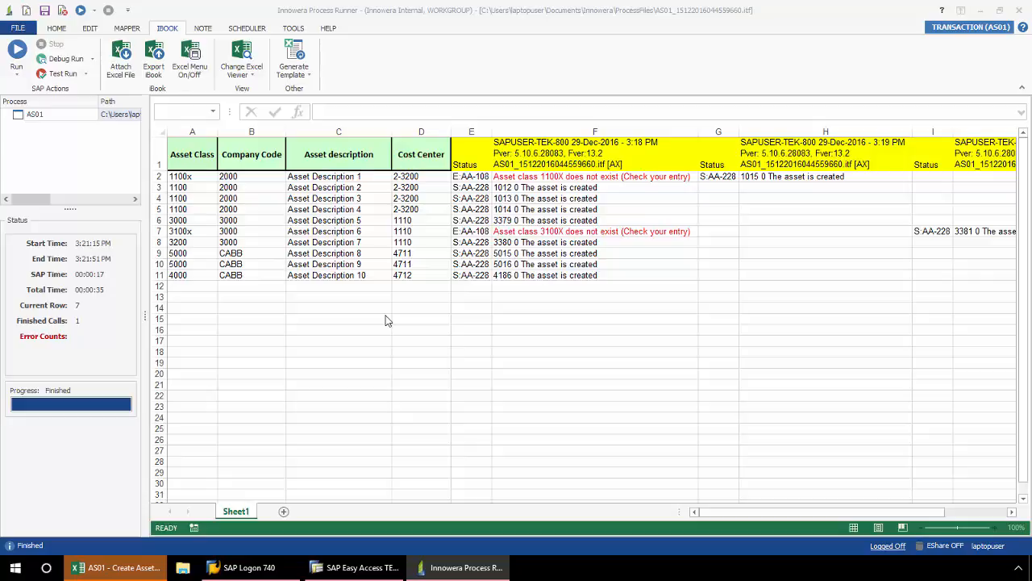
mouse_move(333, 29)
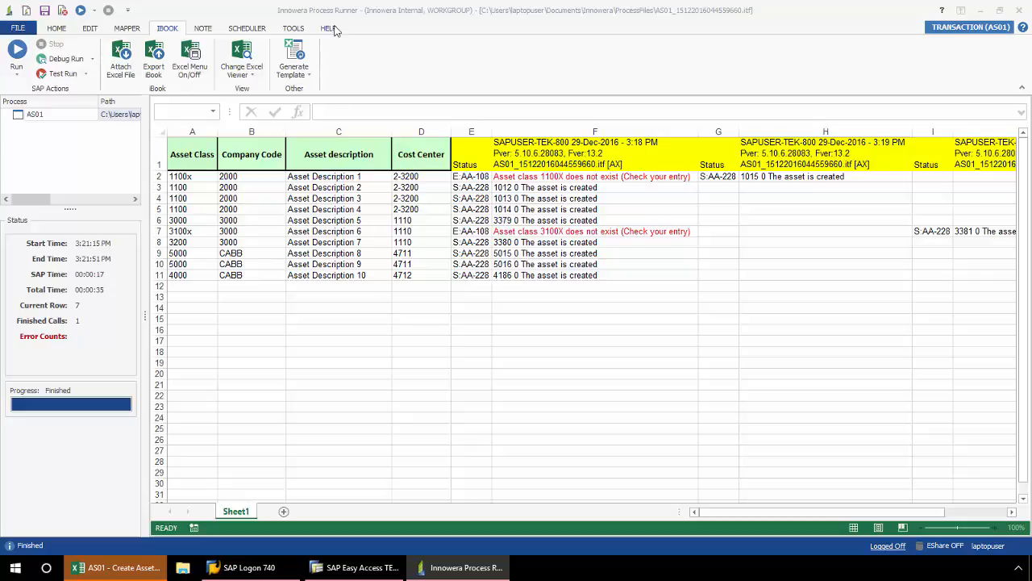
Show the Help ribbon with its tutorials, support and licensing options.
left_click(328, 28)
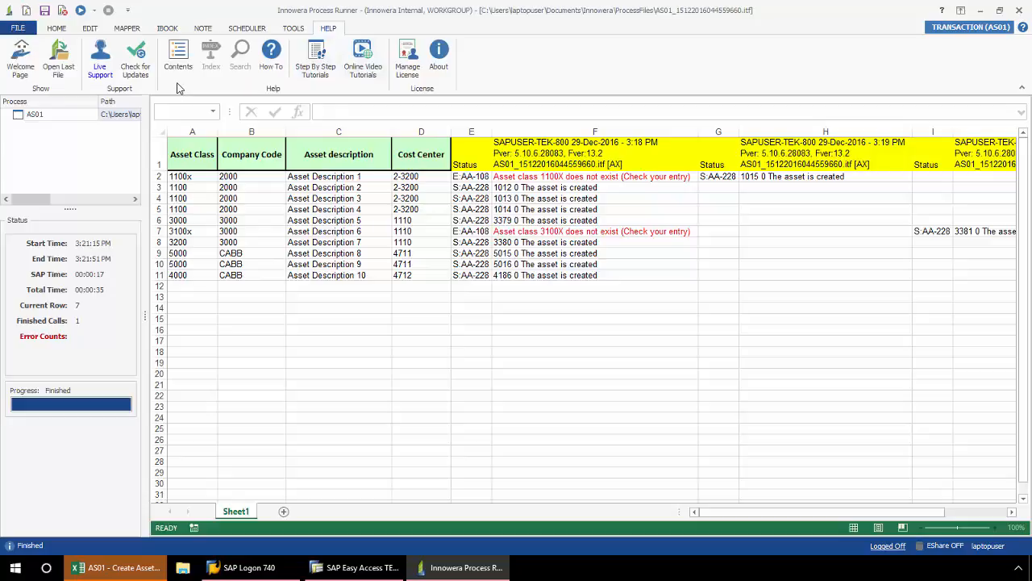
mouse_move(235, 87)
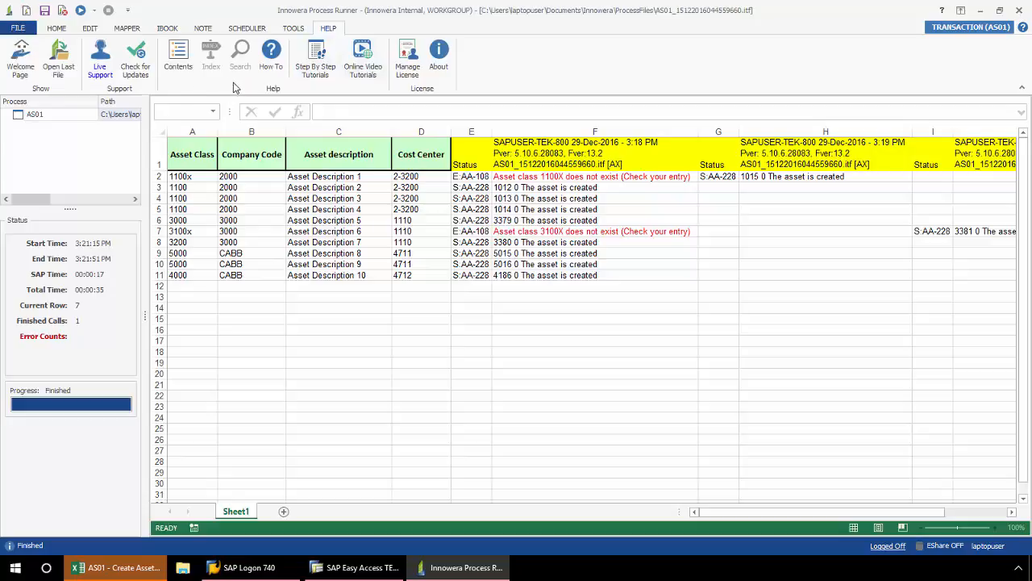
mouse_move(260, 87)
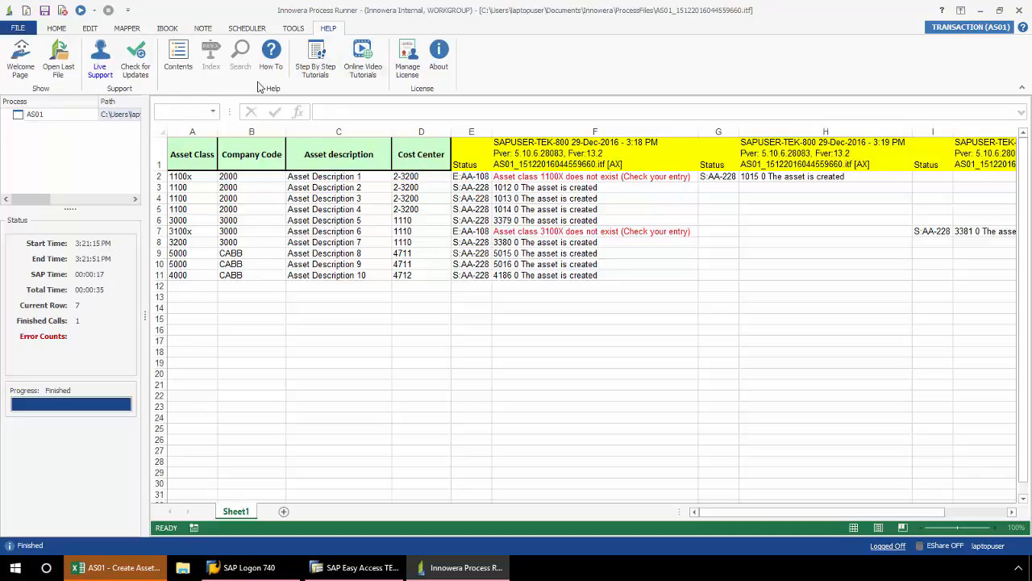